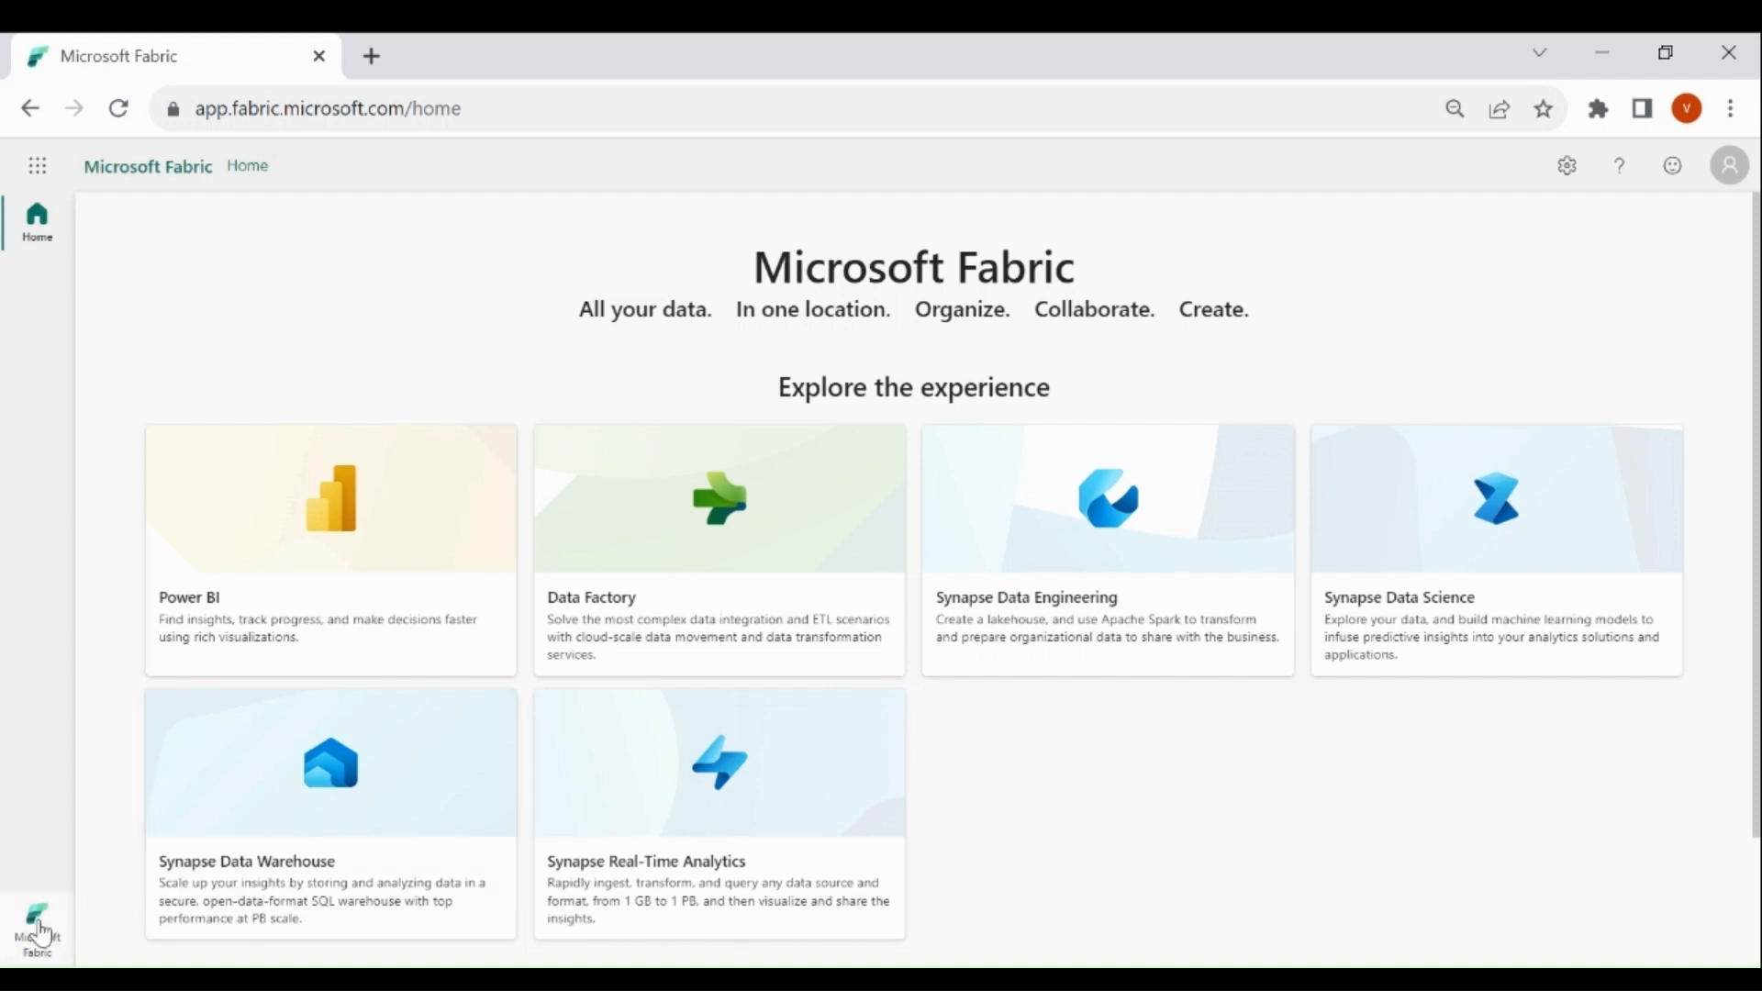
Switch to the Data Warehouse experience and browse the Dataverse Academy workspace items.
click(37, 921)
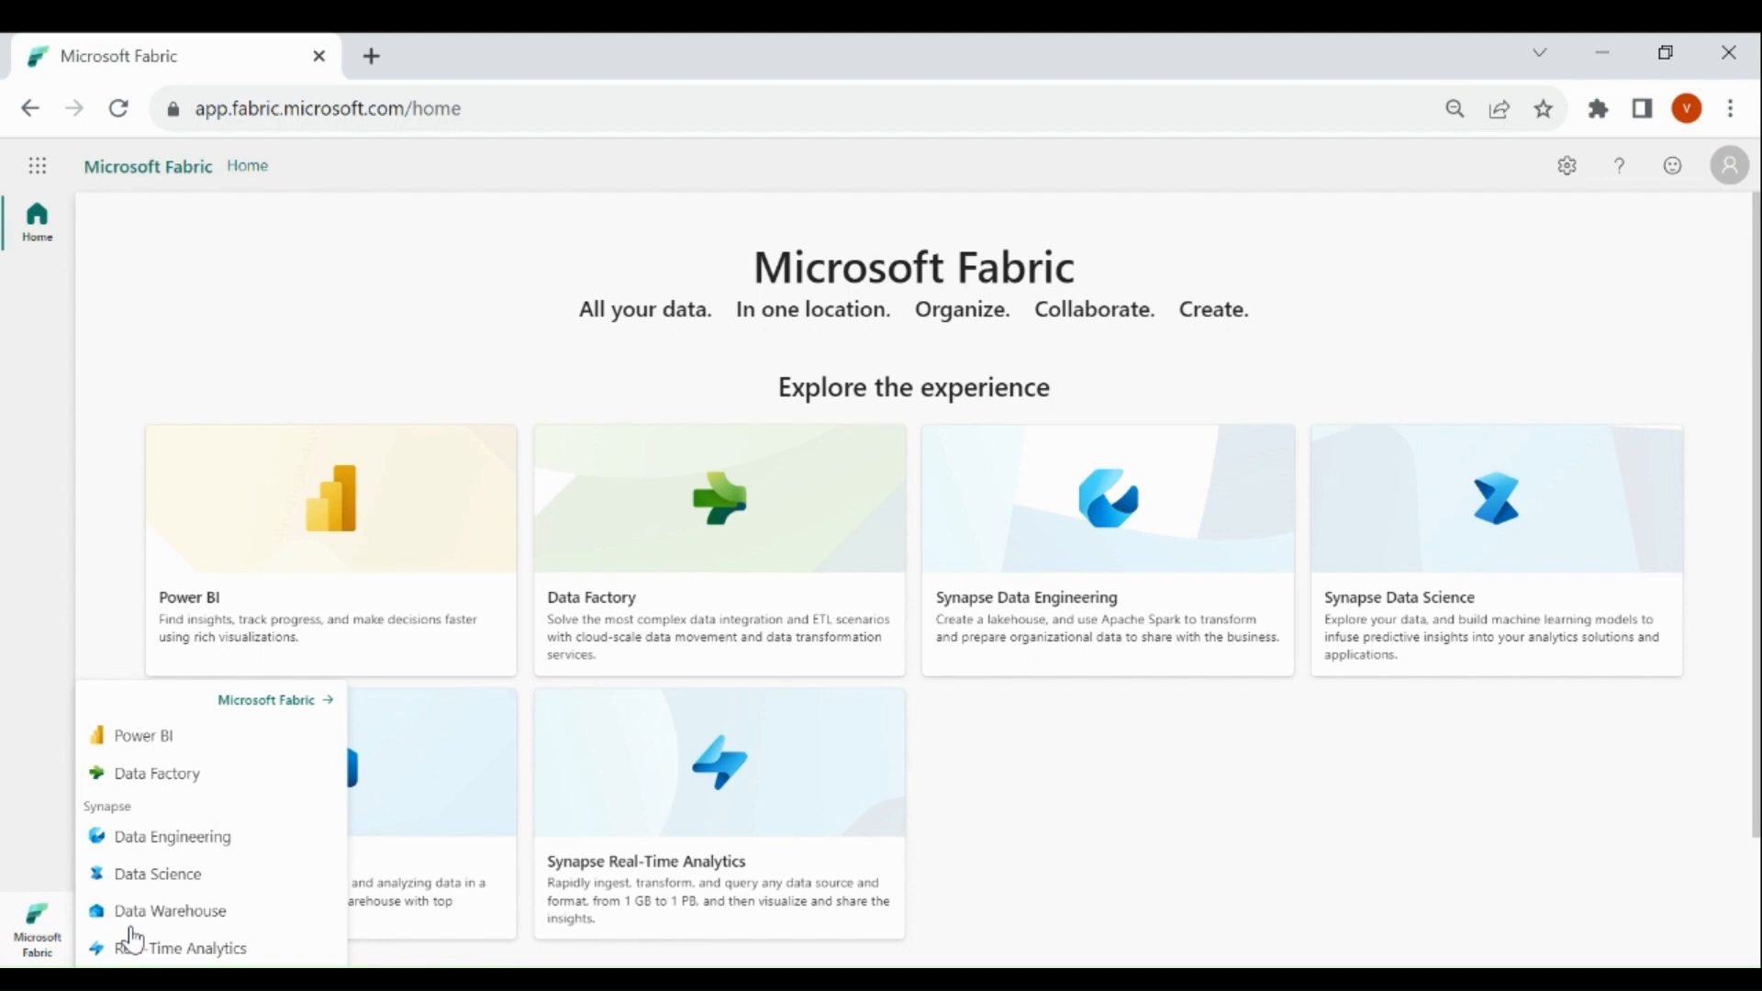
click(169, 911)
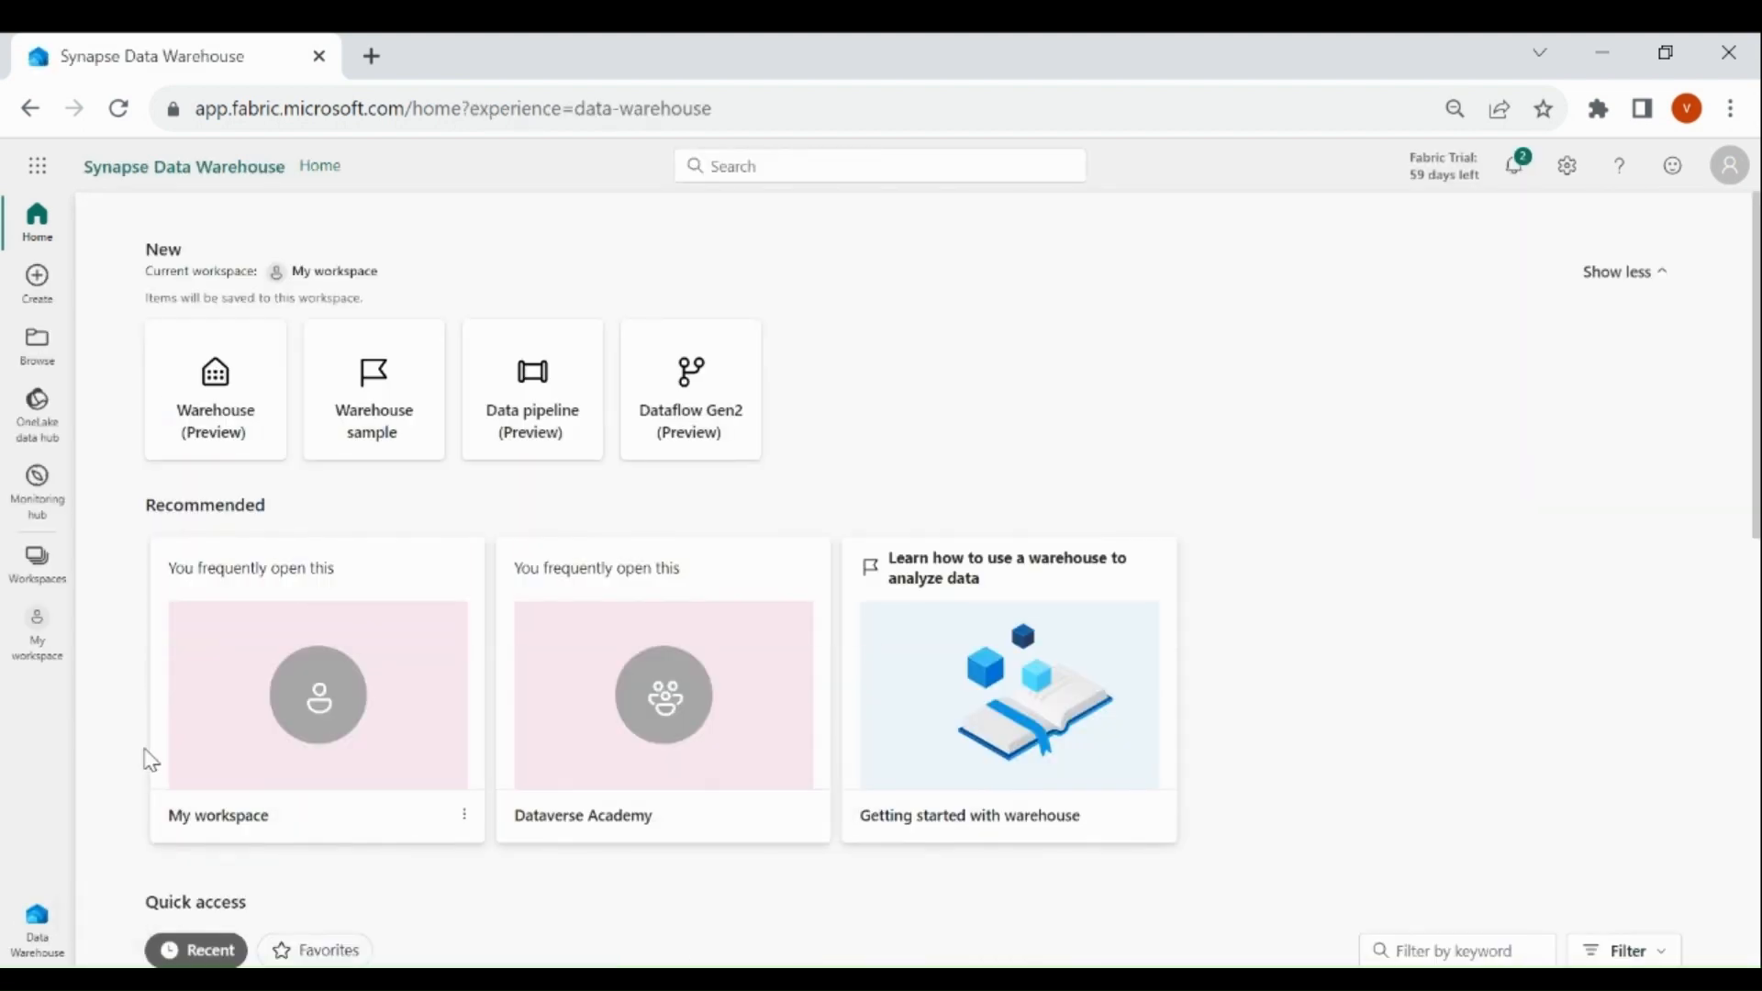
click(36, 562)
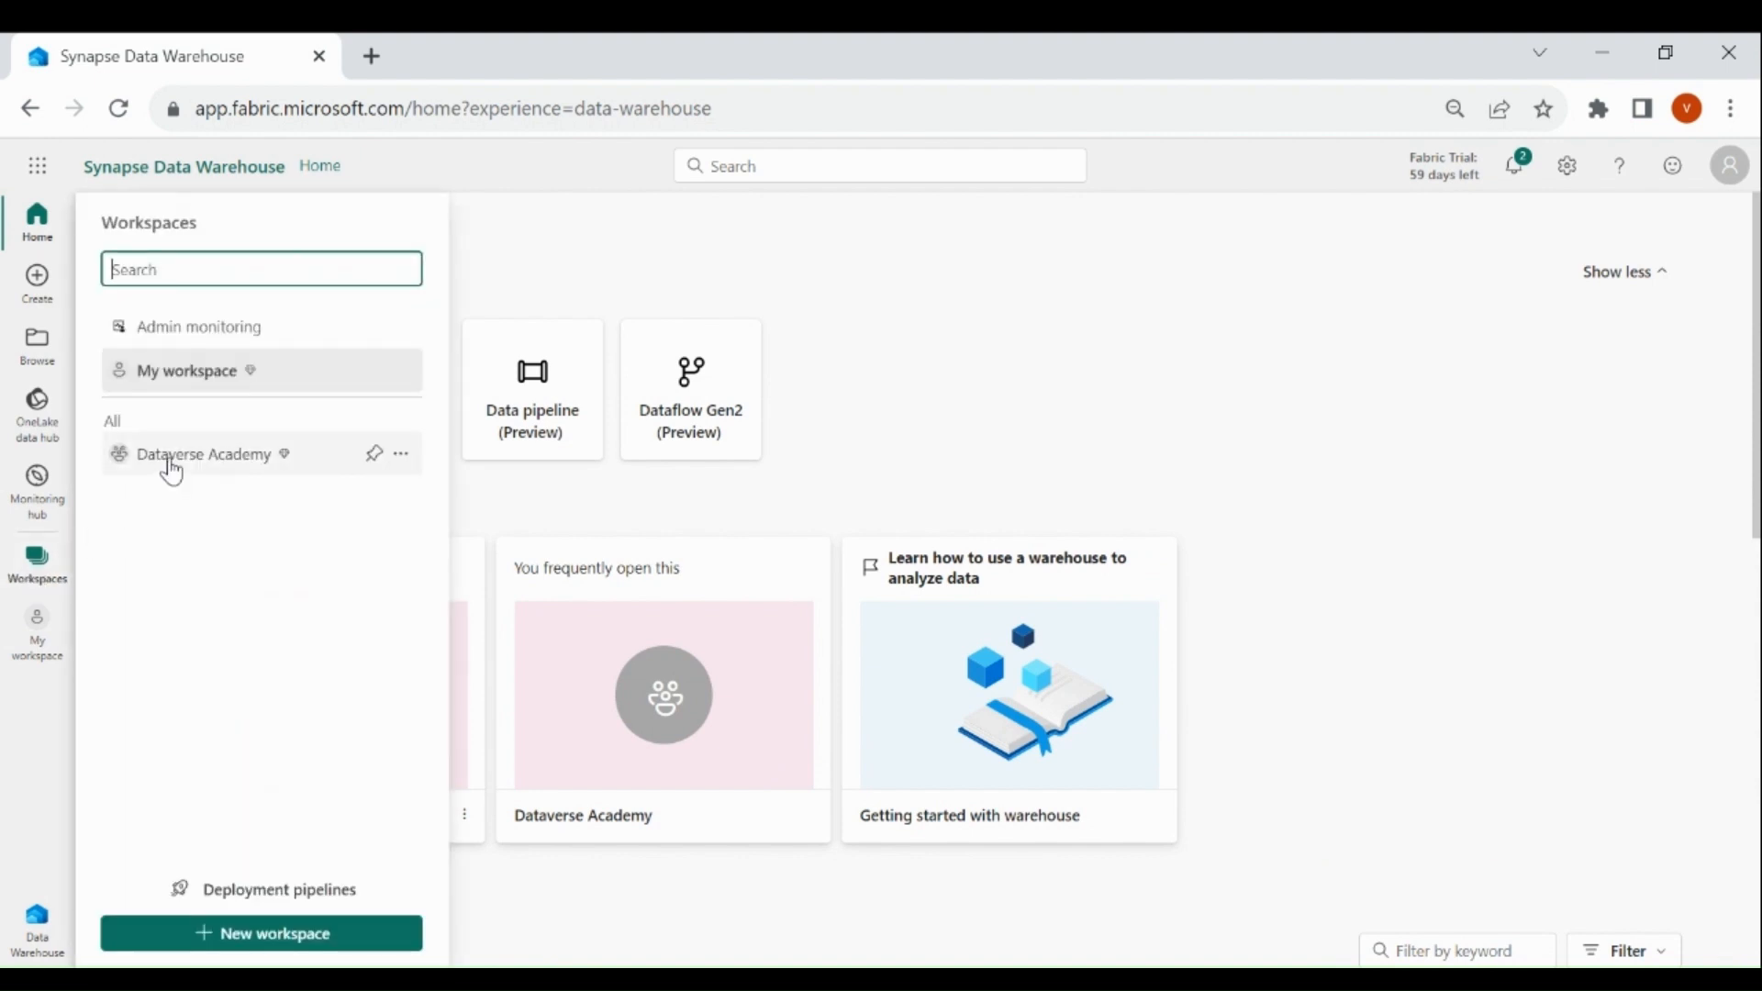
click(204, 453)
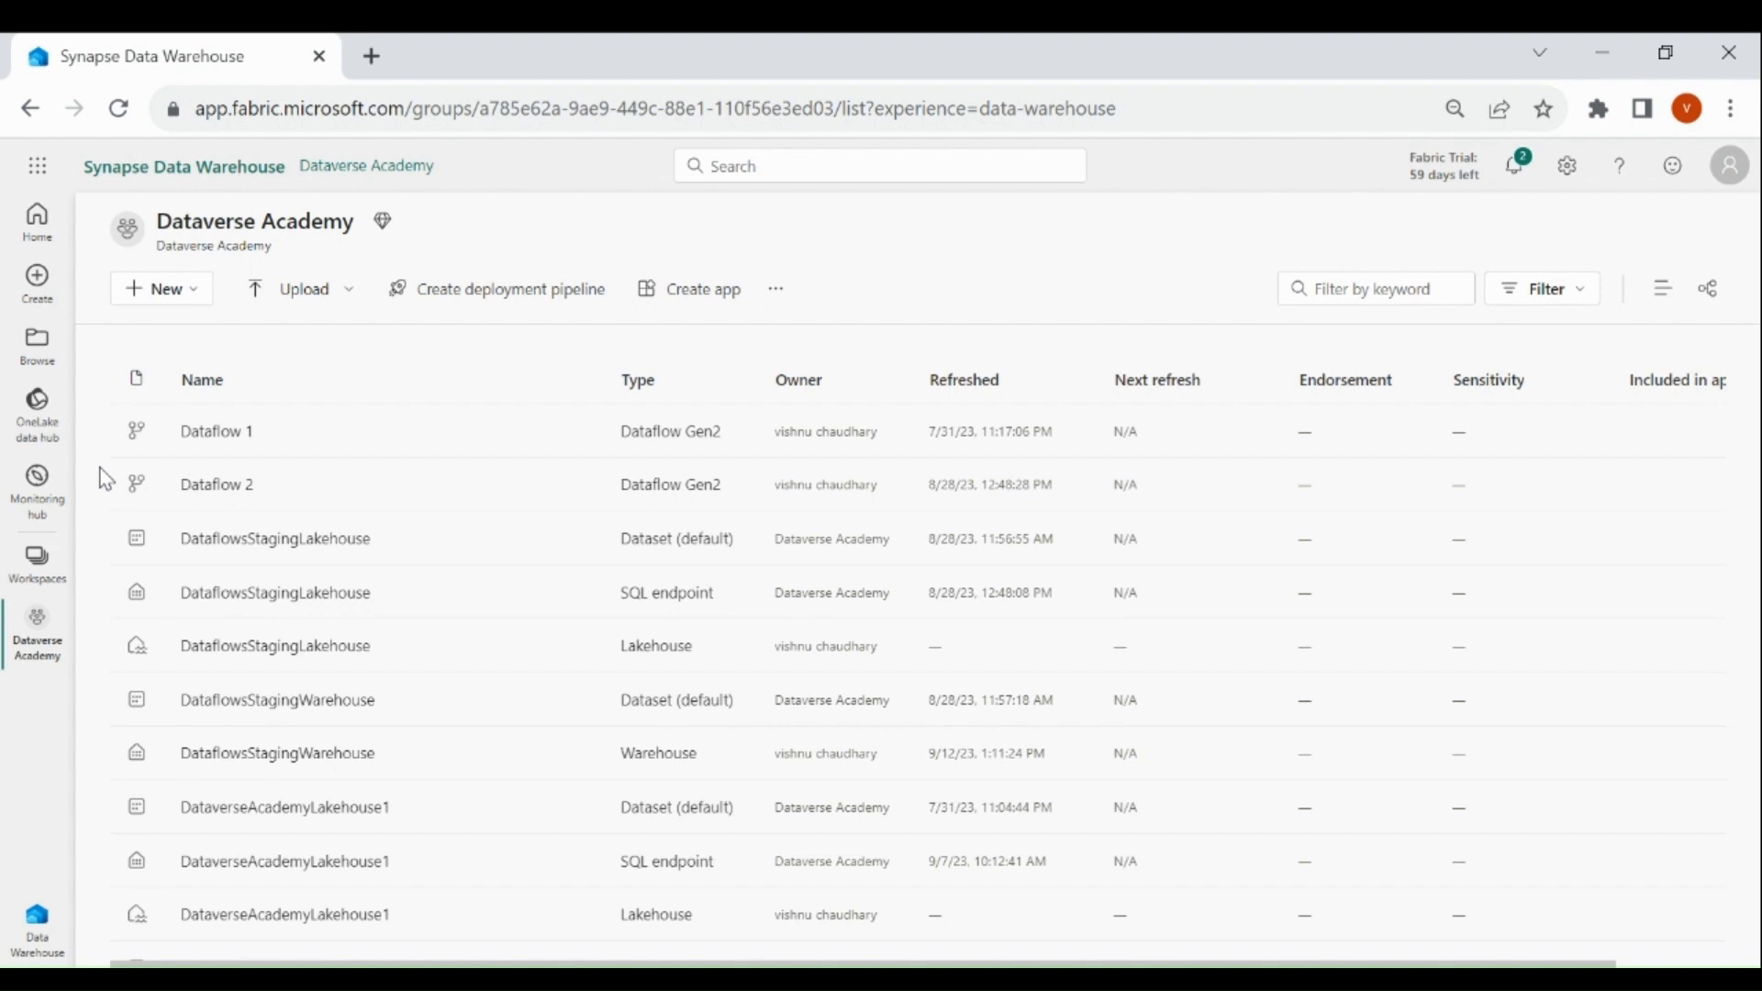
scroll(down, 3)
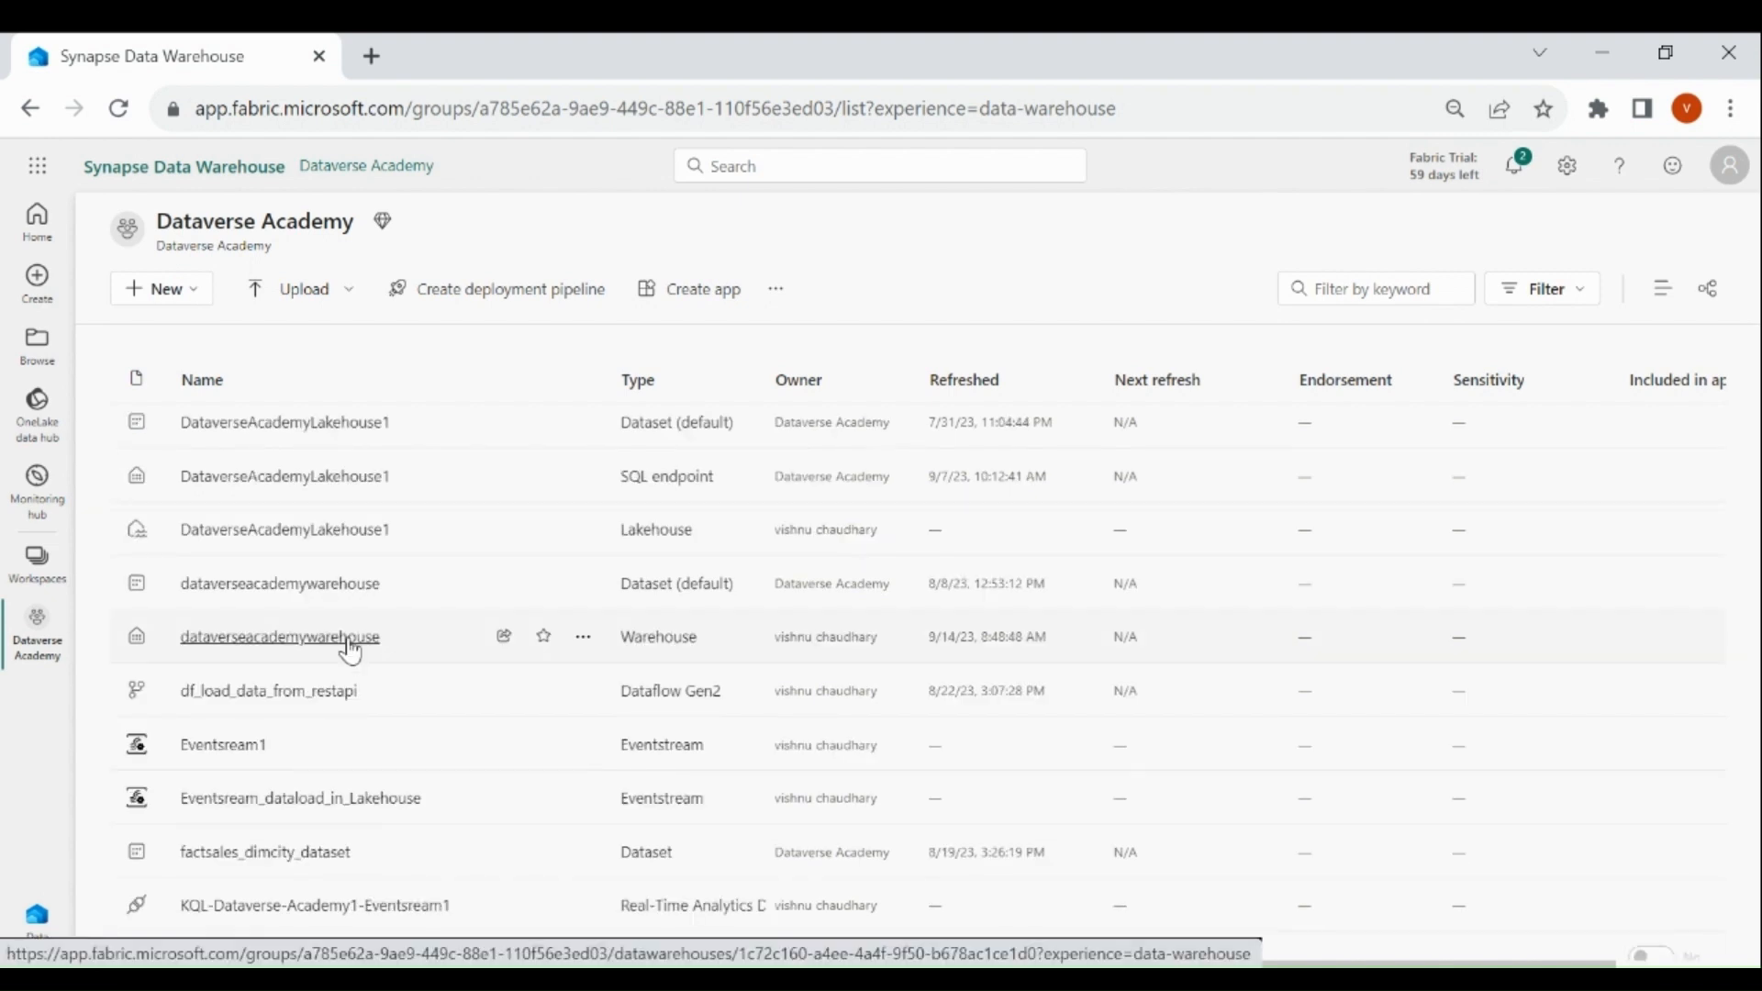
Open the dataverseacademywarehouse warehouse on a SQL query with the sp_create_table procedure.
click(279, 636)
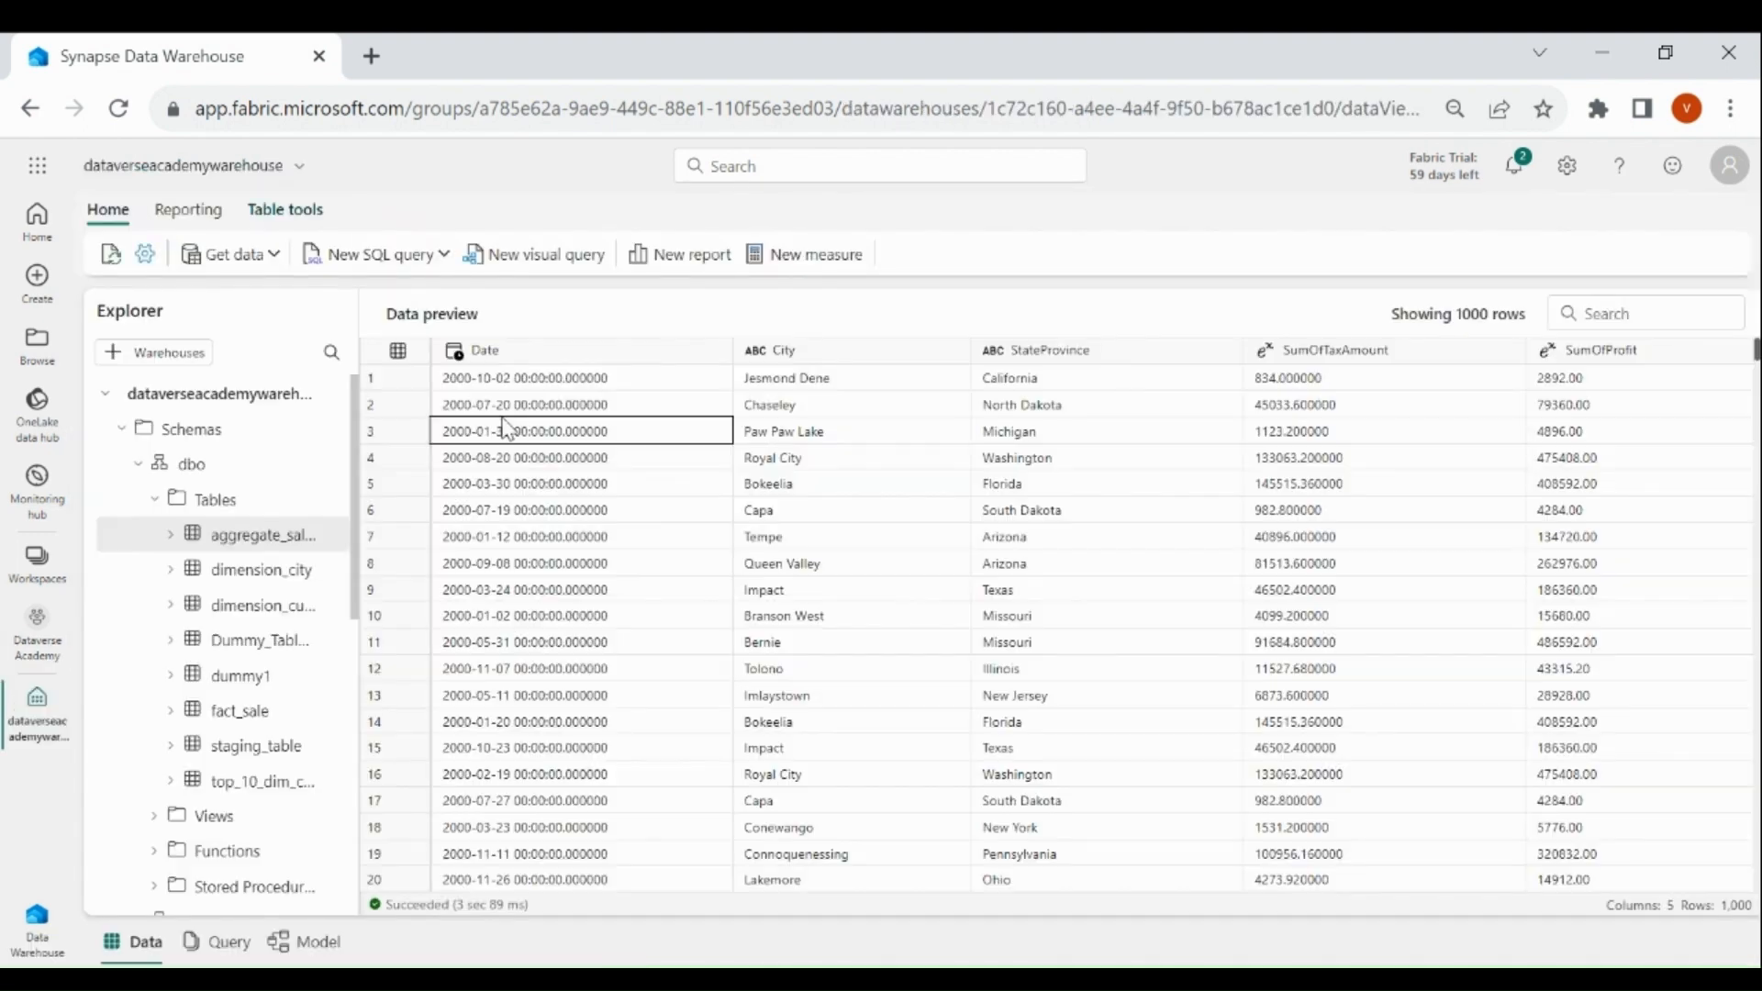
click(372, 253)
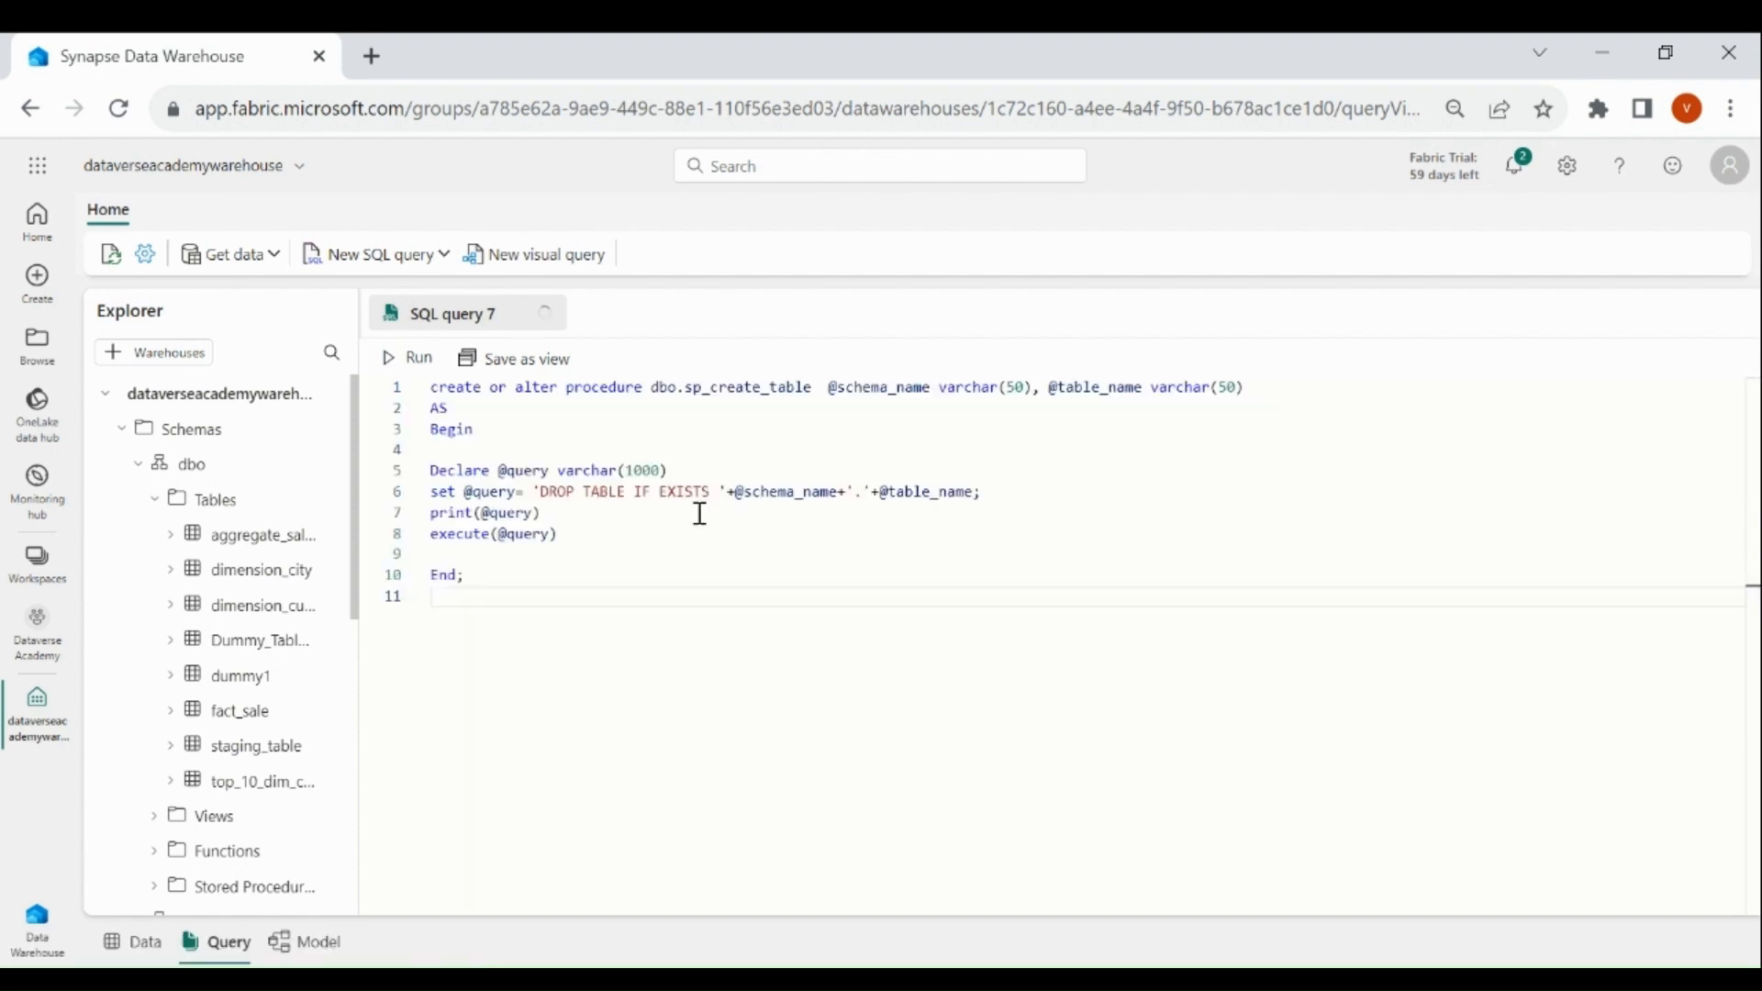
Run the sp_create_table procedure script successfully and return to the Dataverse Academy workspace.
click(407, 358)
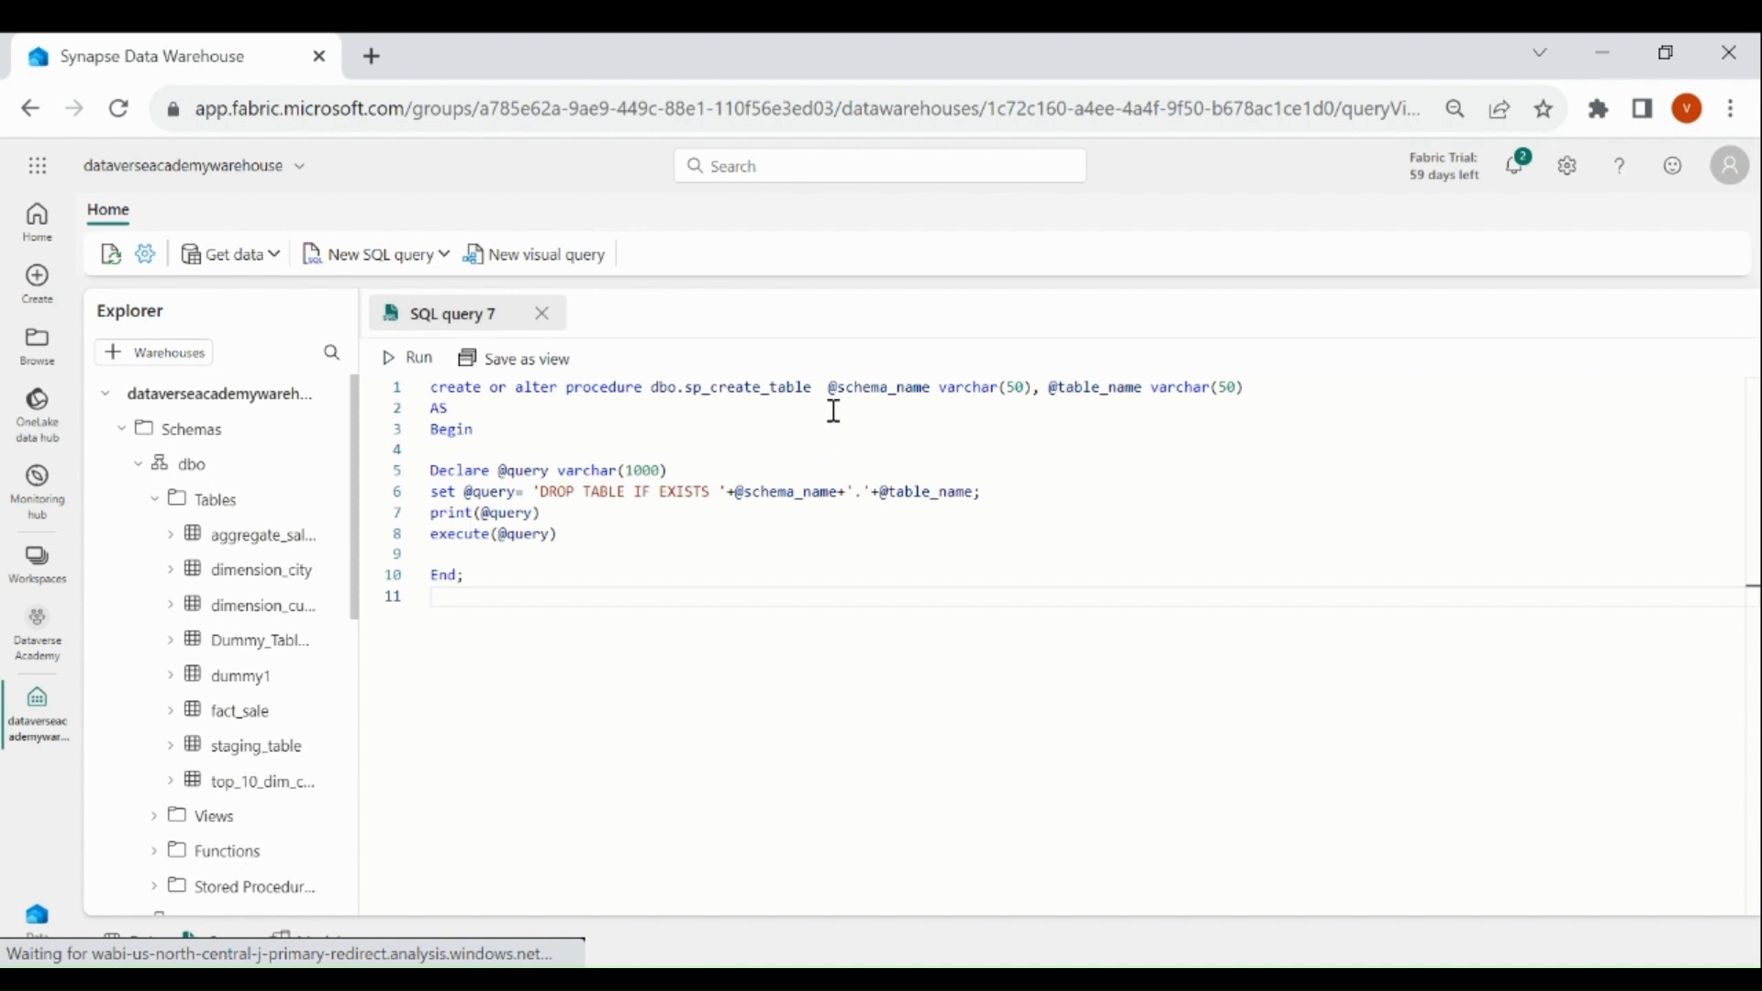
drag(824, 387, 1245, 387)
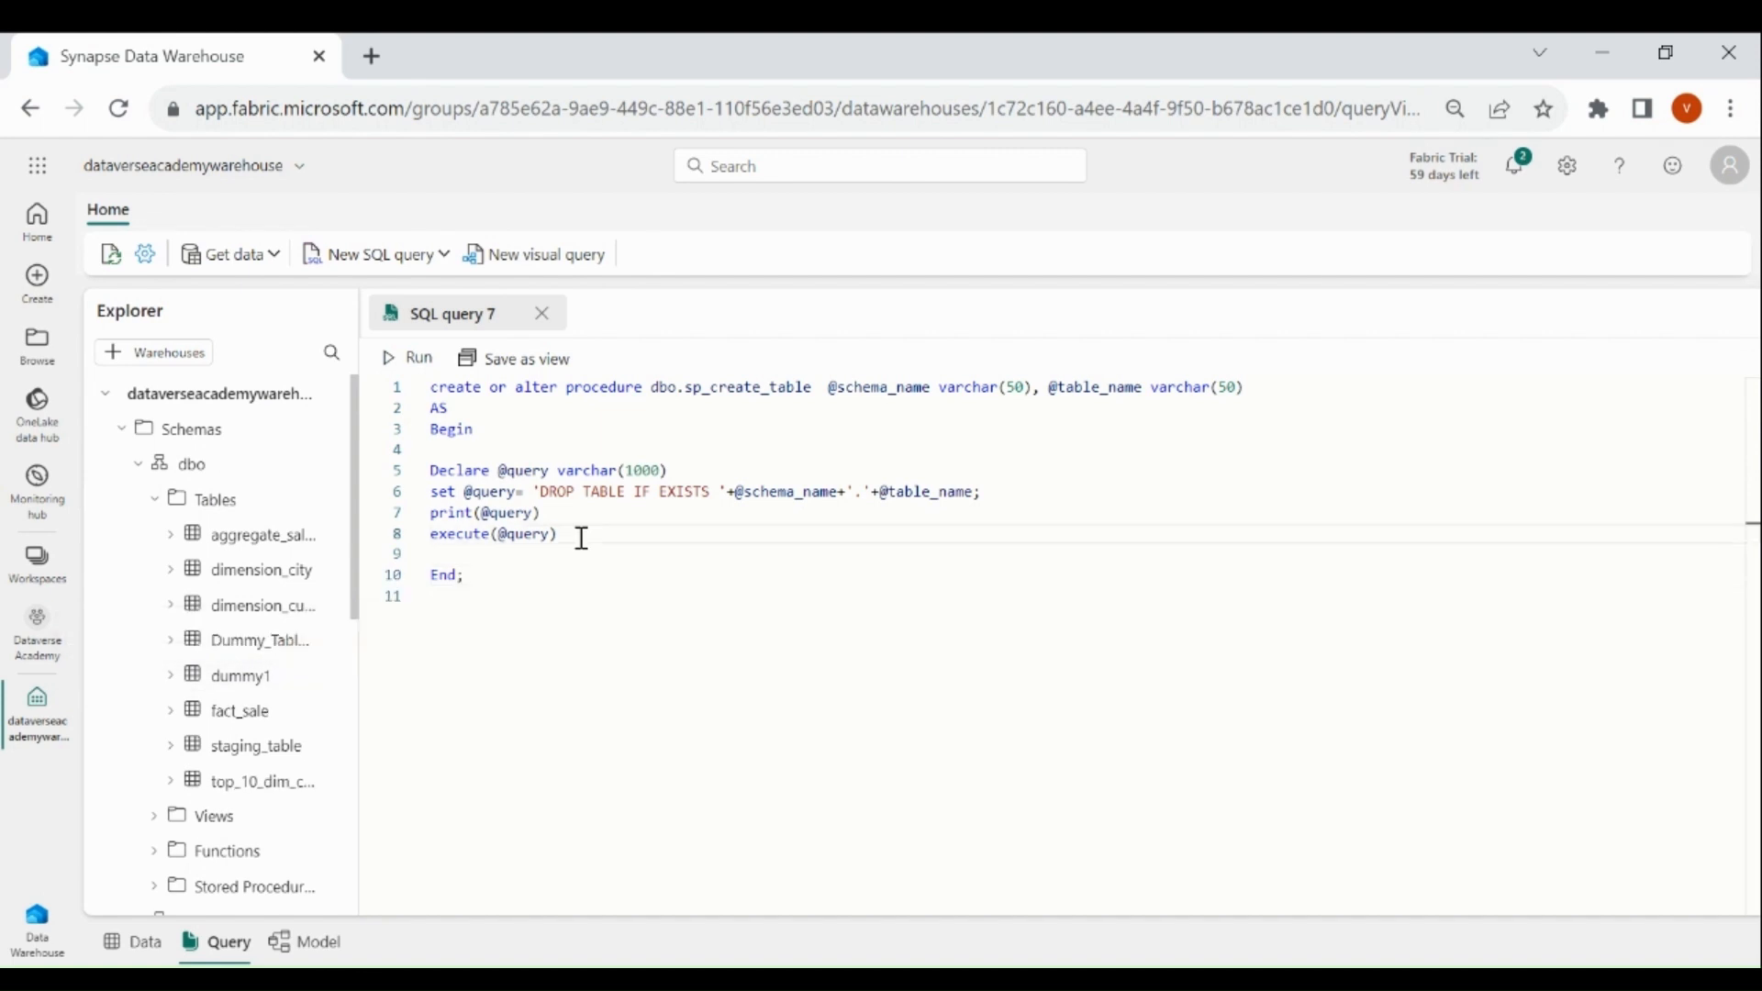
click(408, 358)
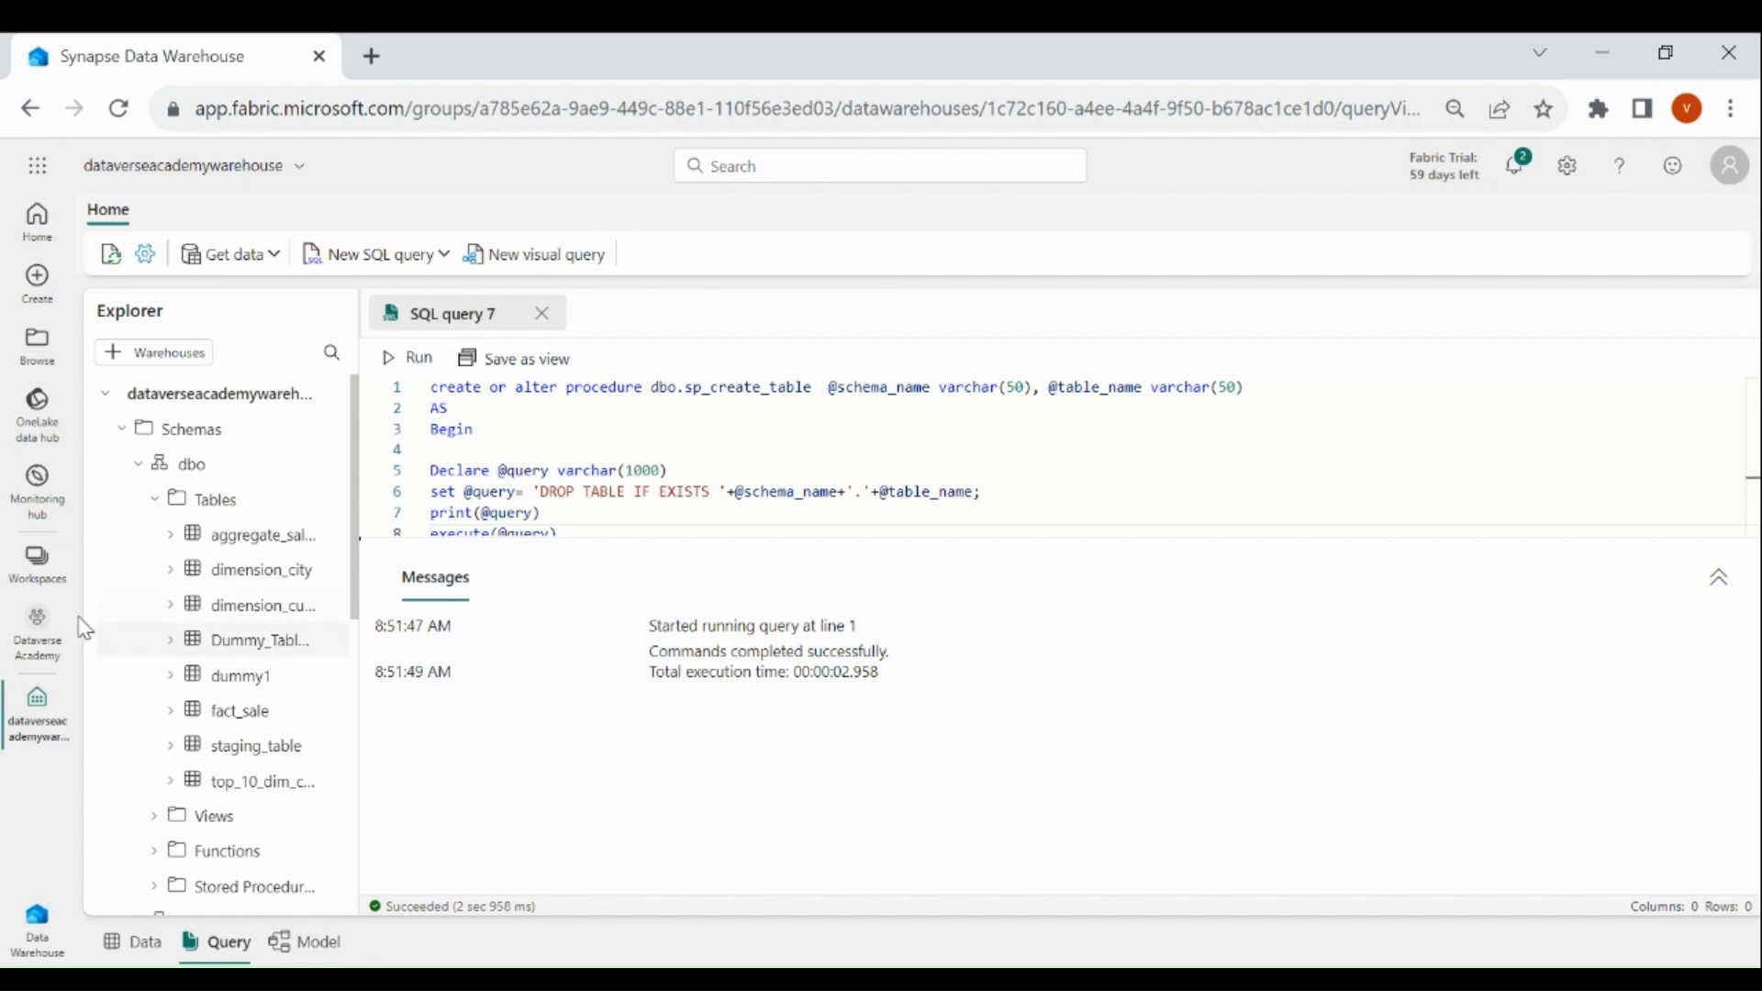
click(37, 624)
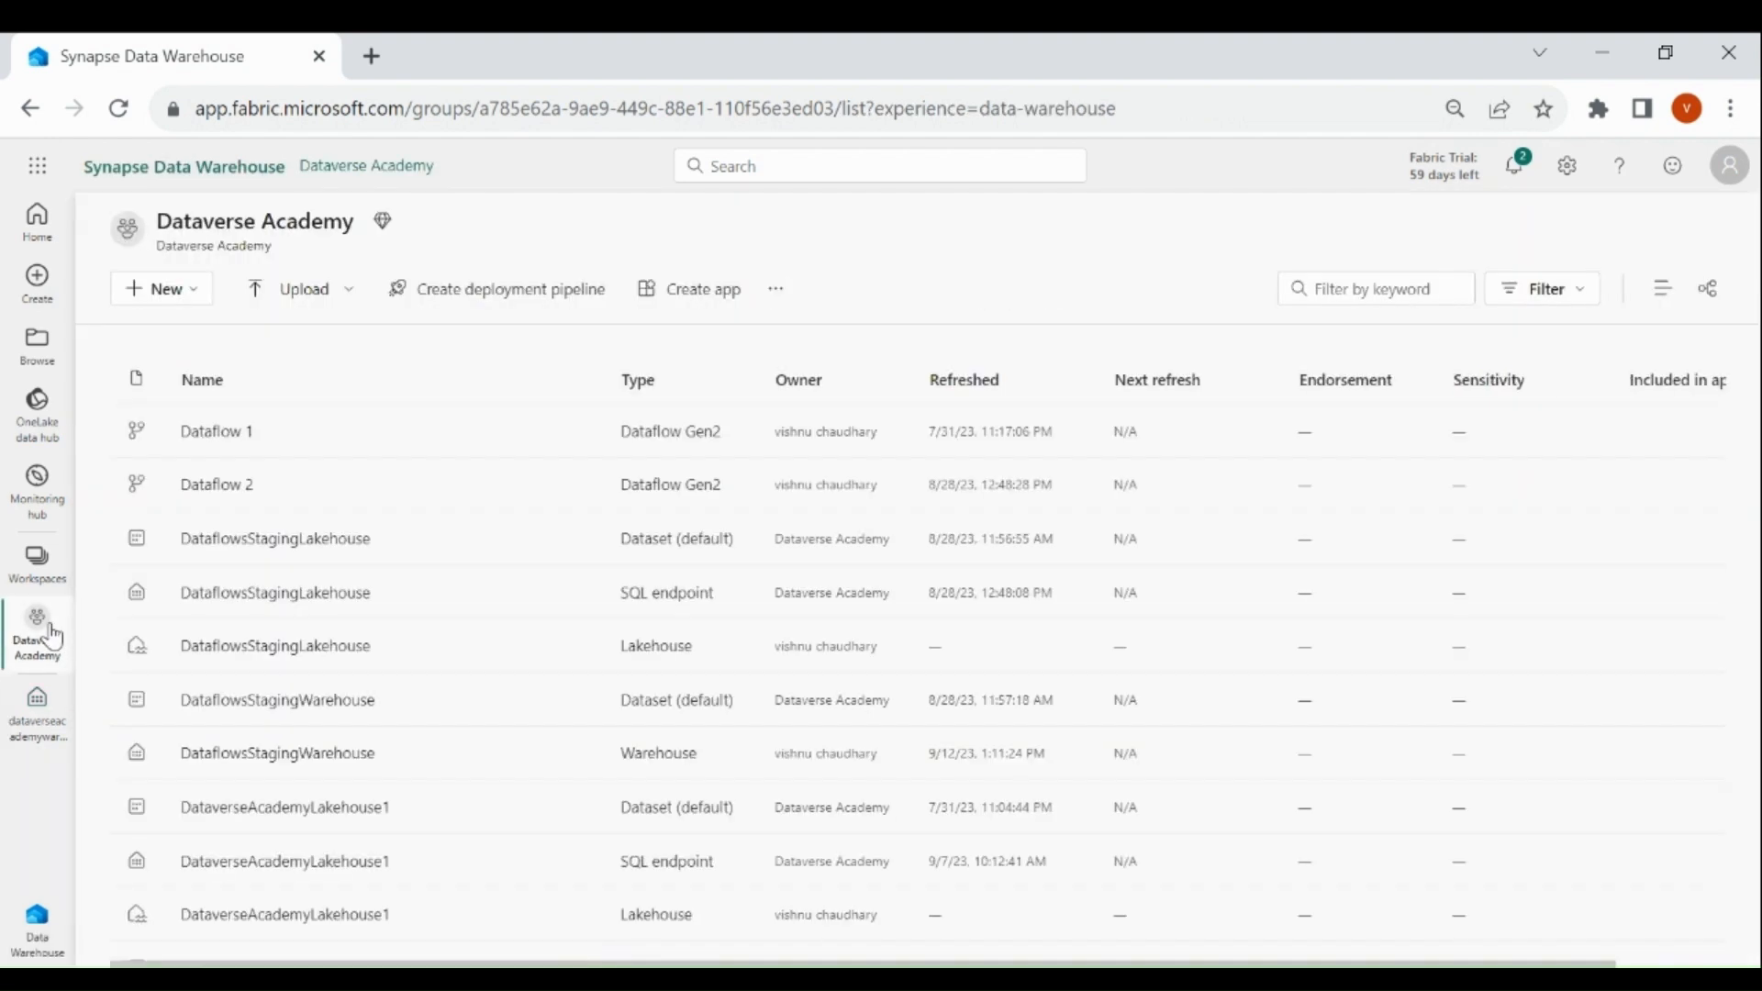
Create a new data pipeline named pl_procedure_activity.
click(161, 288)
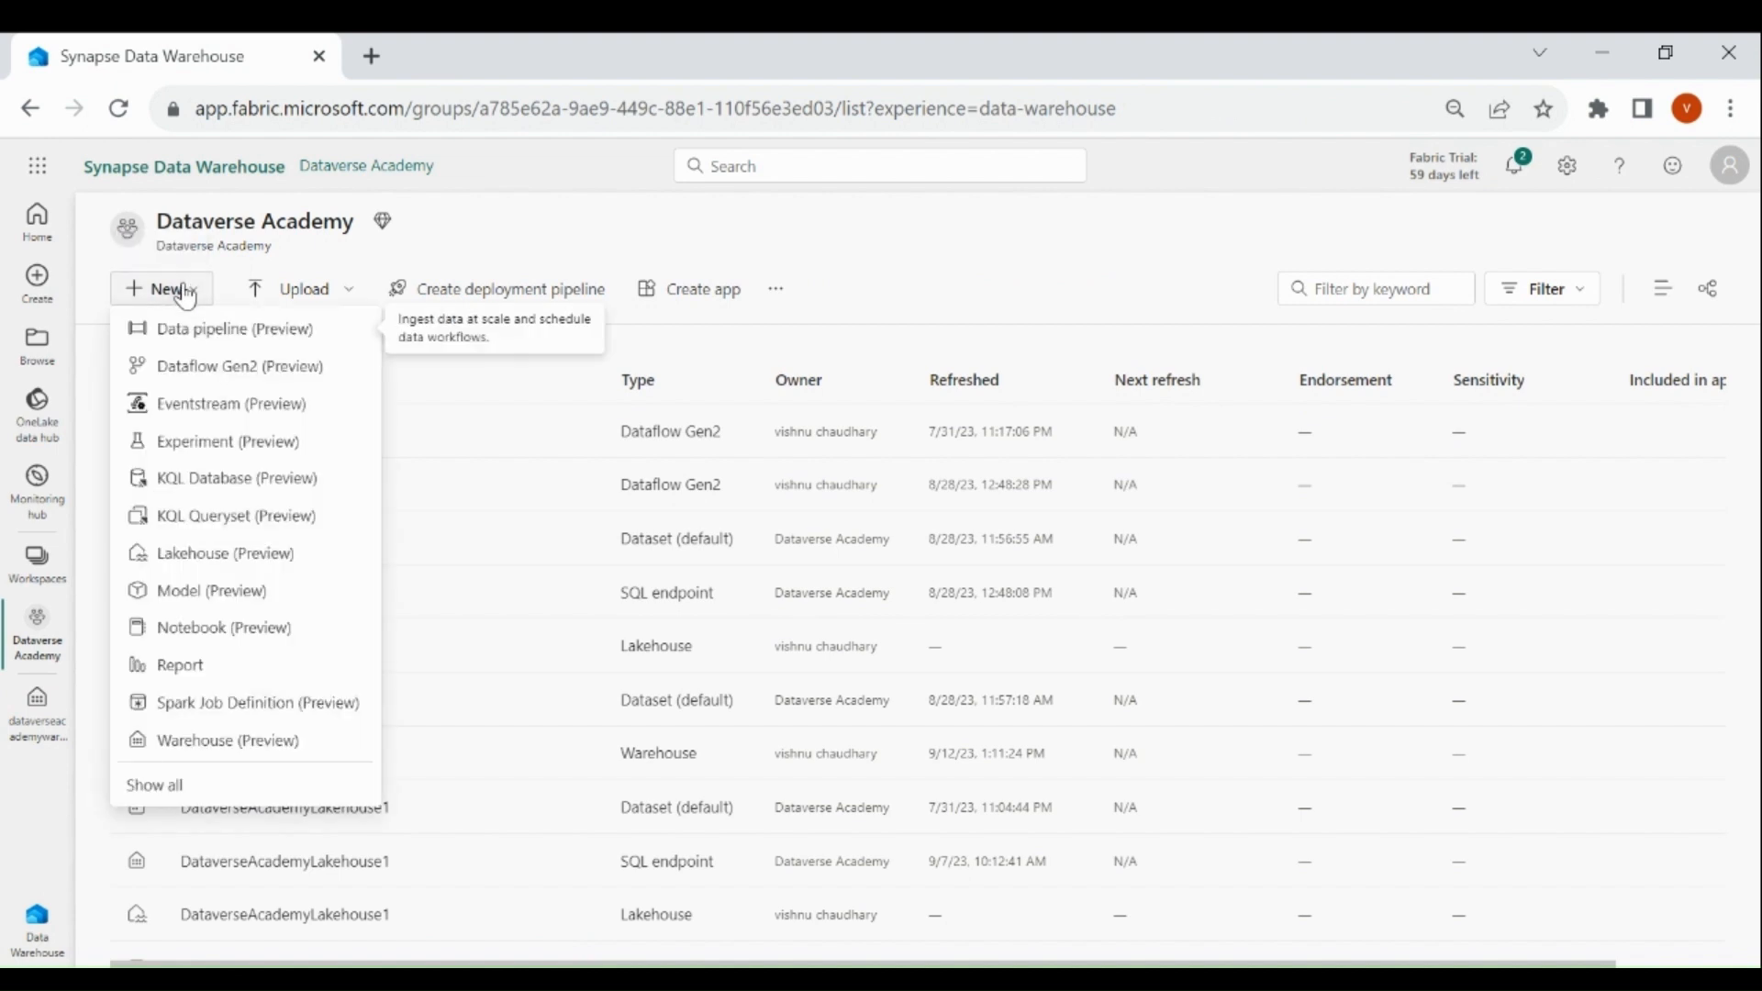
click(233, 328)
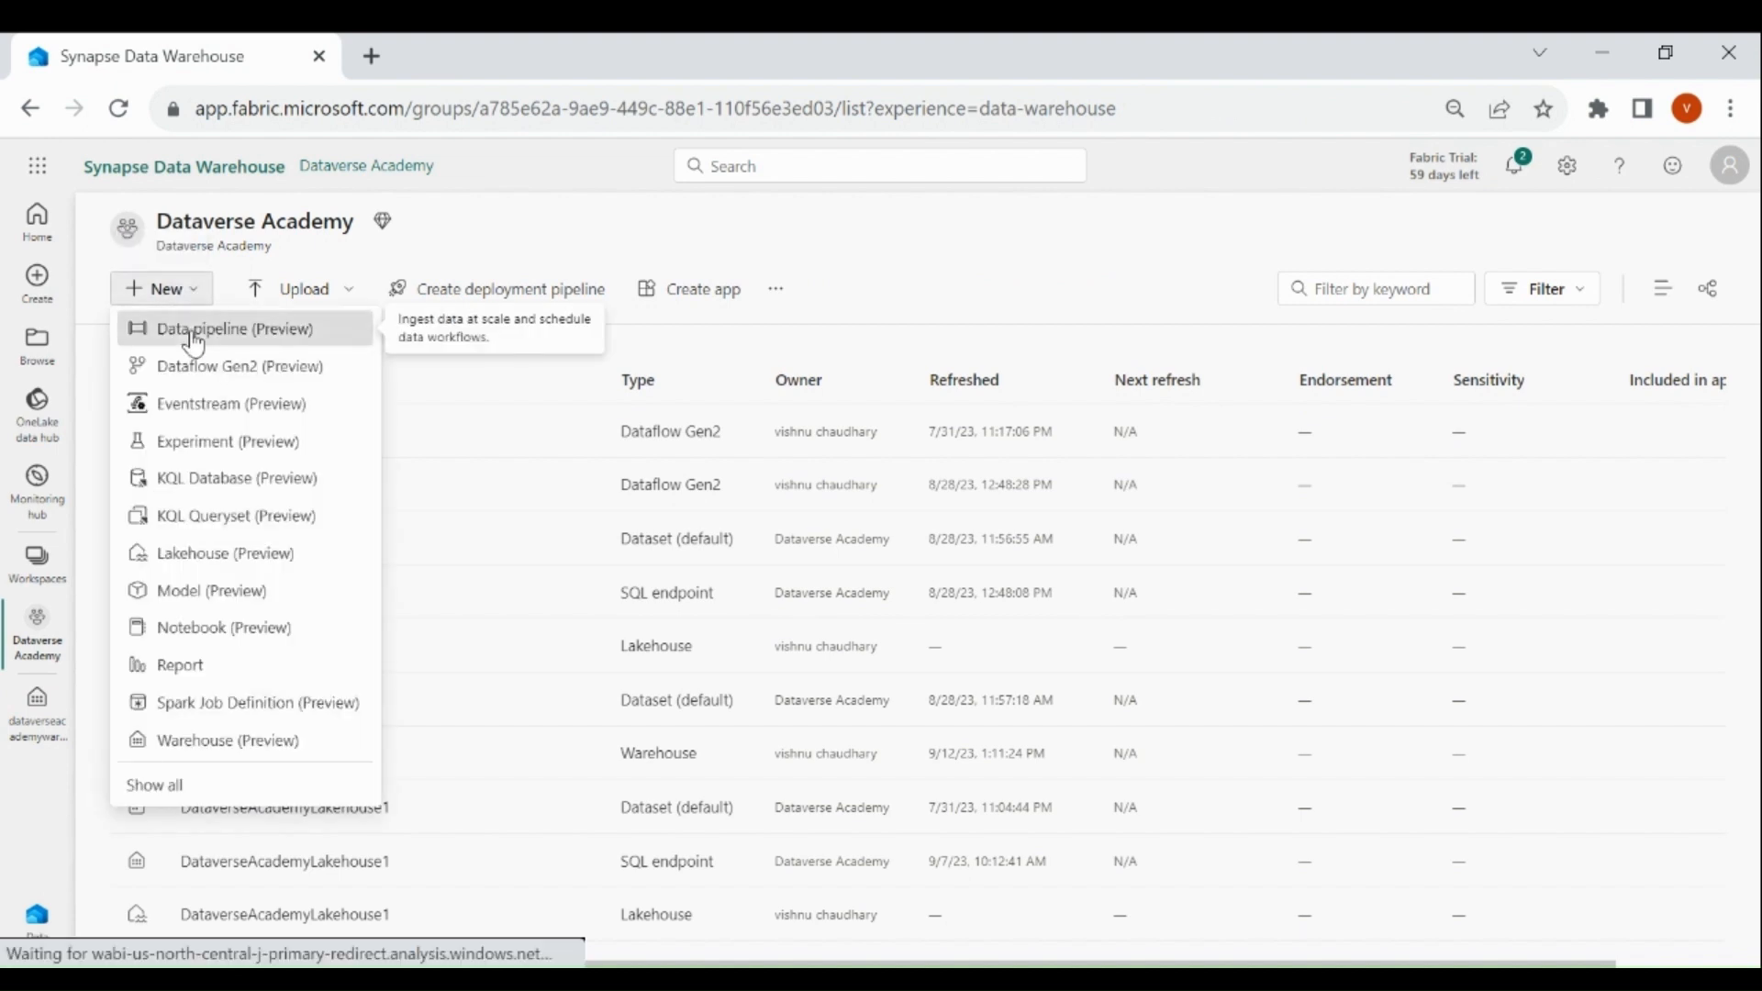
click(233, 329)
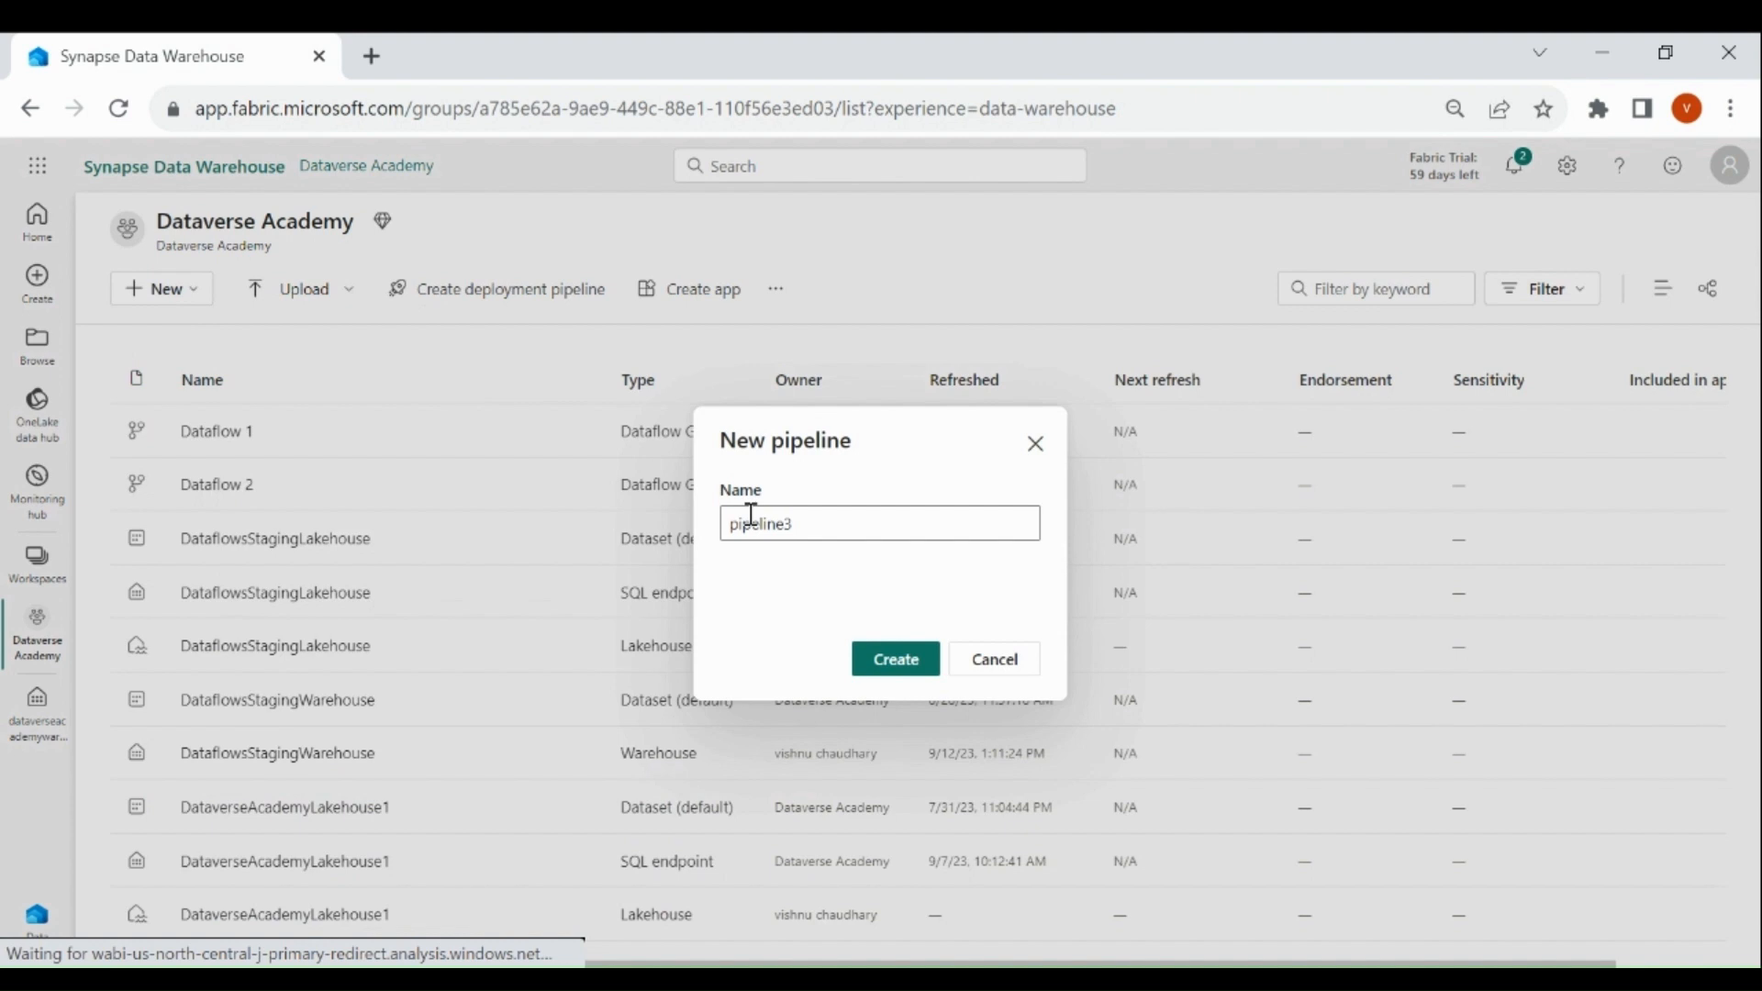
text(pl_procedure_activity)
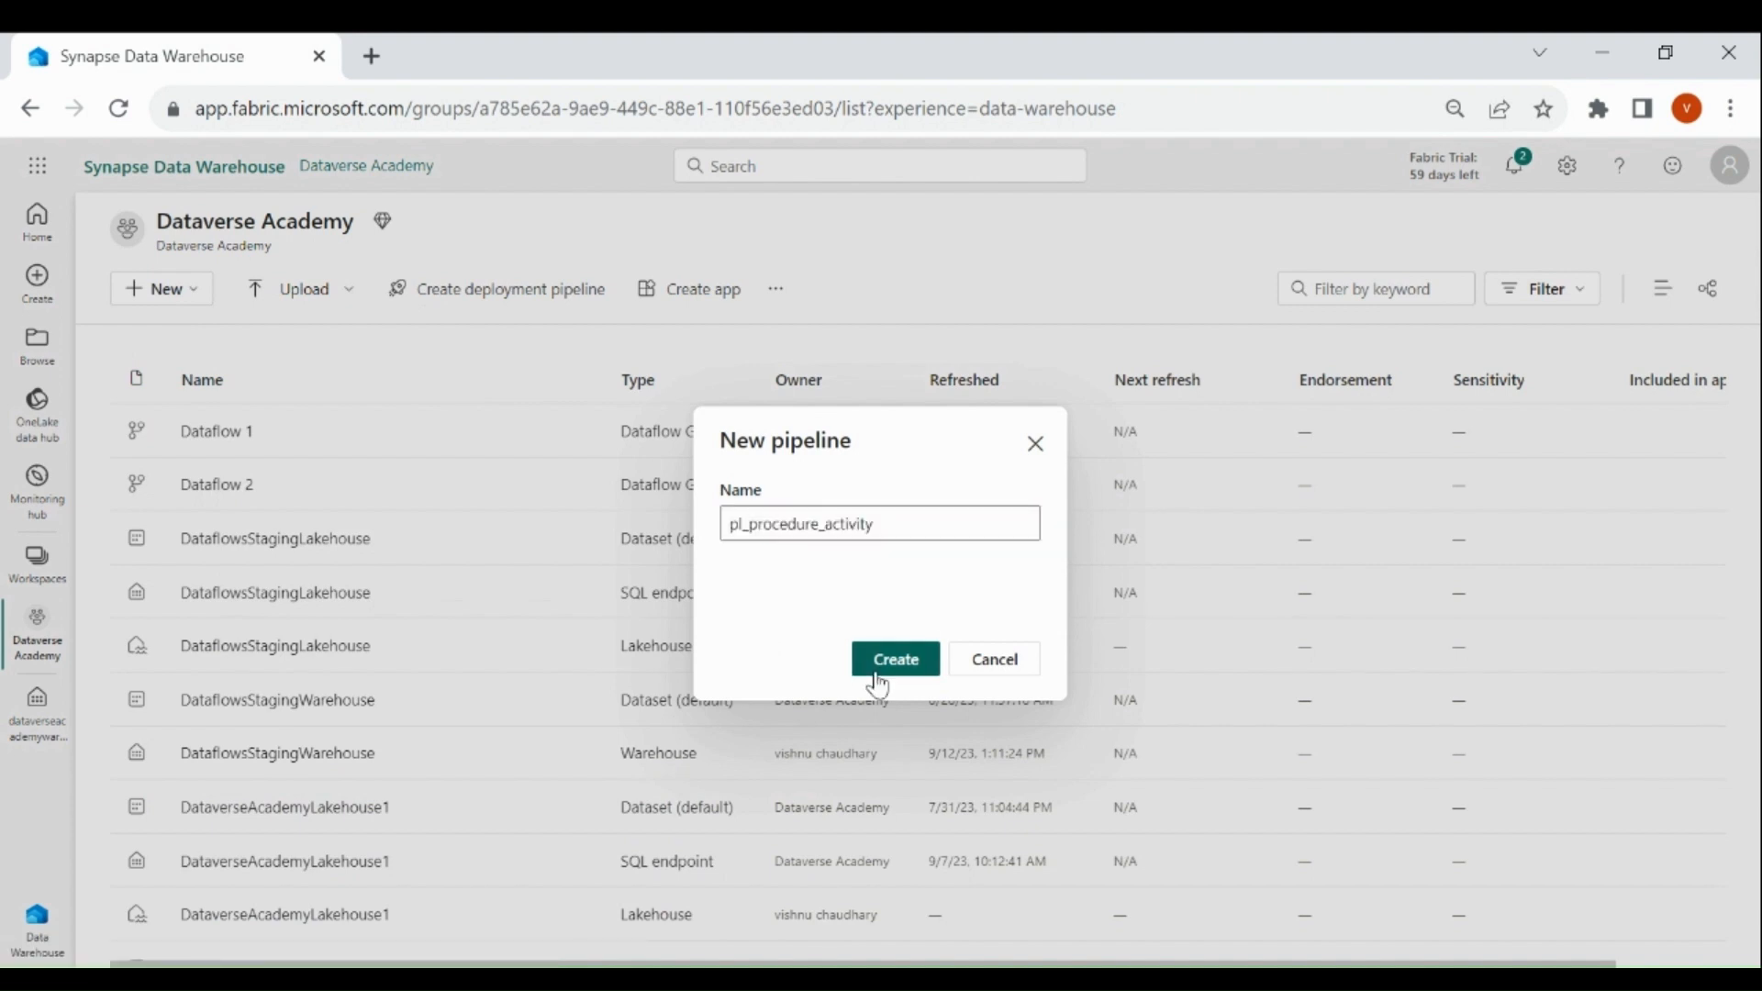
click(893, 659)
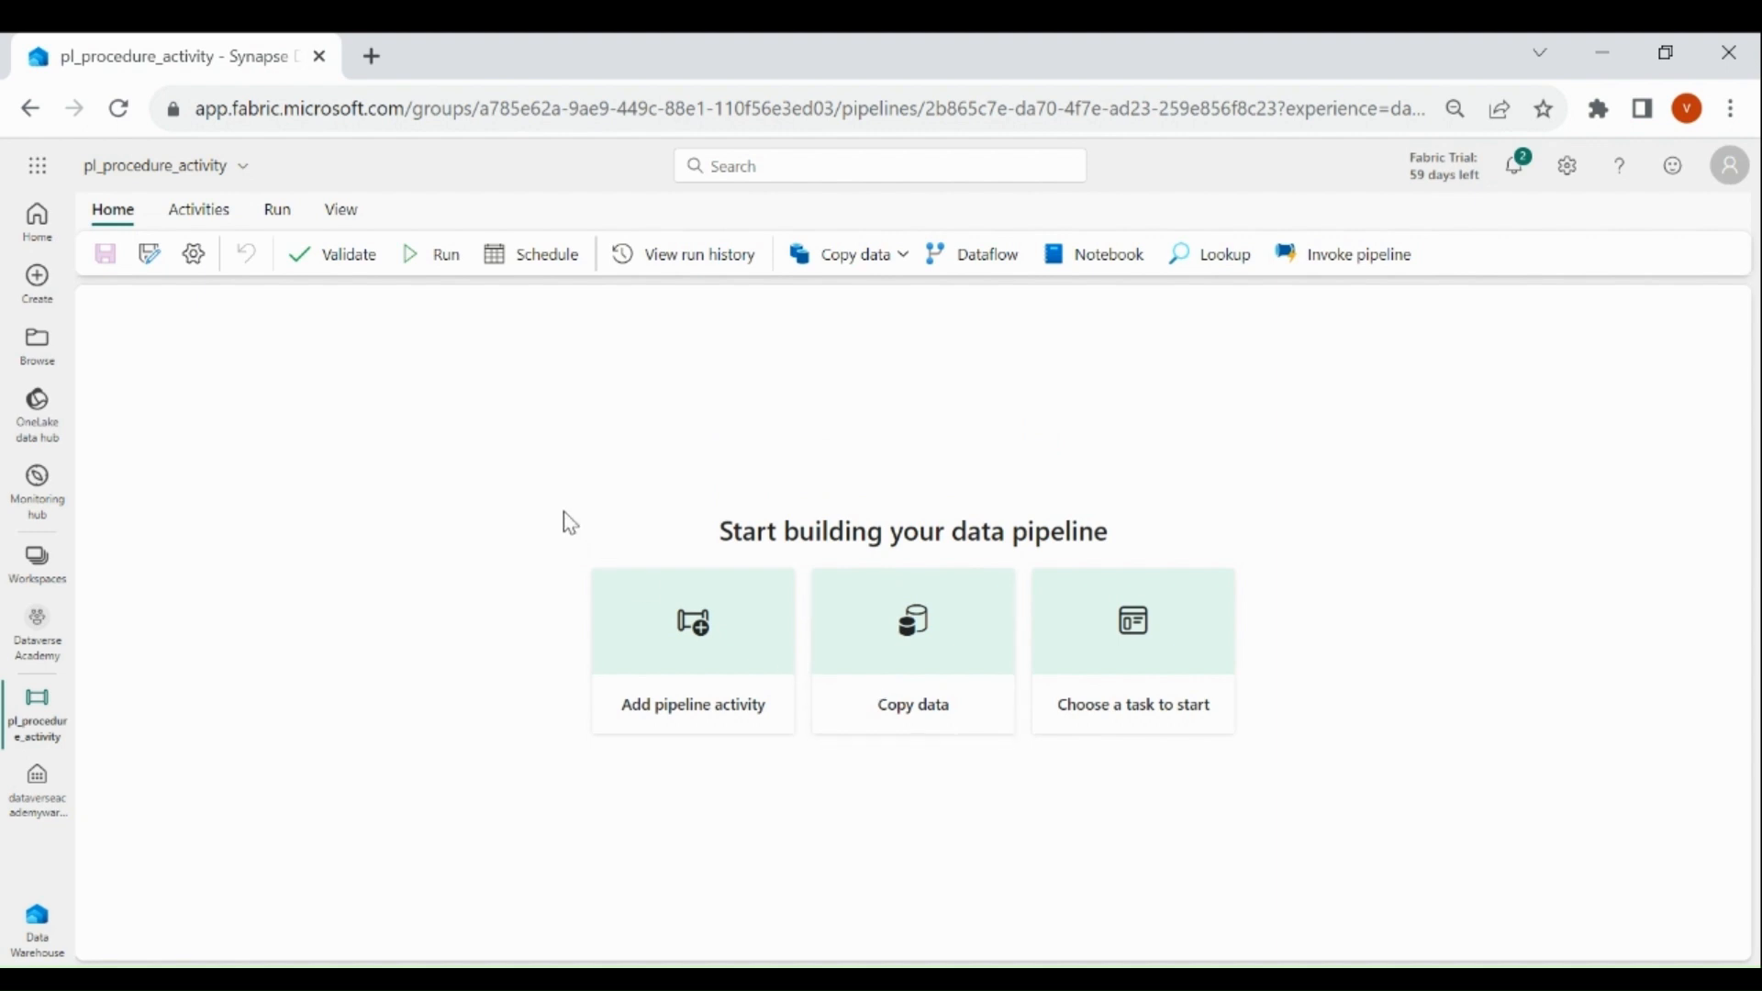
mouse_move(323, 369)
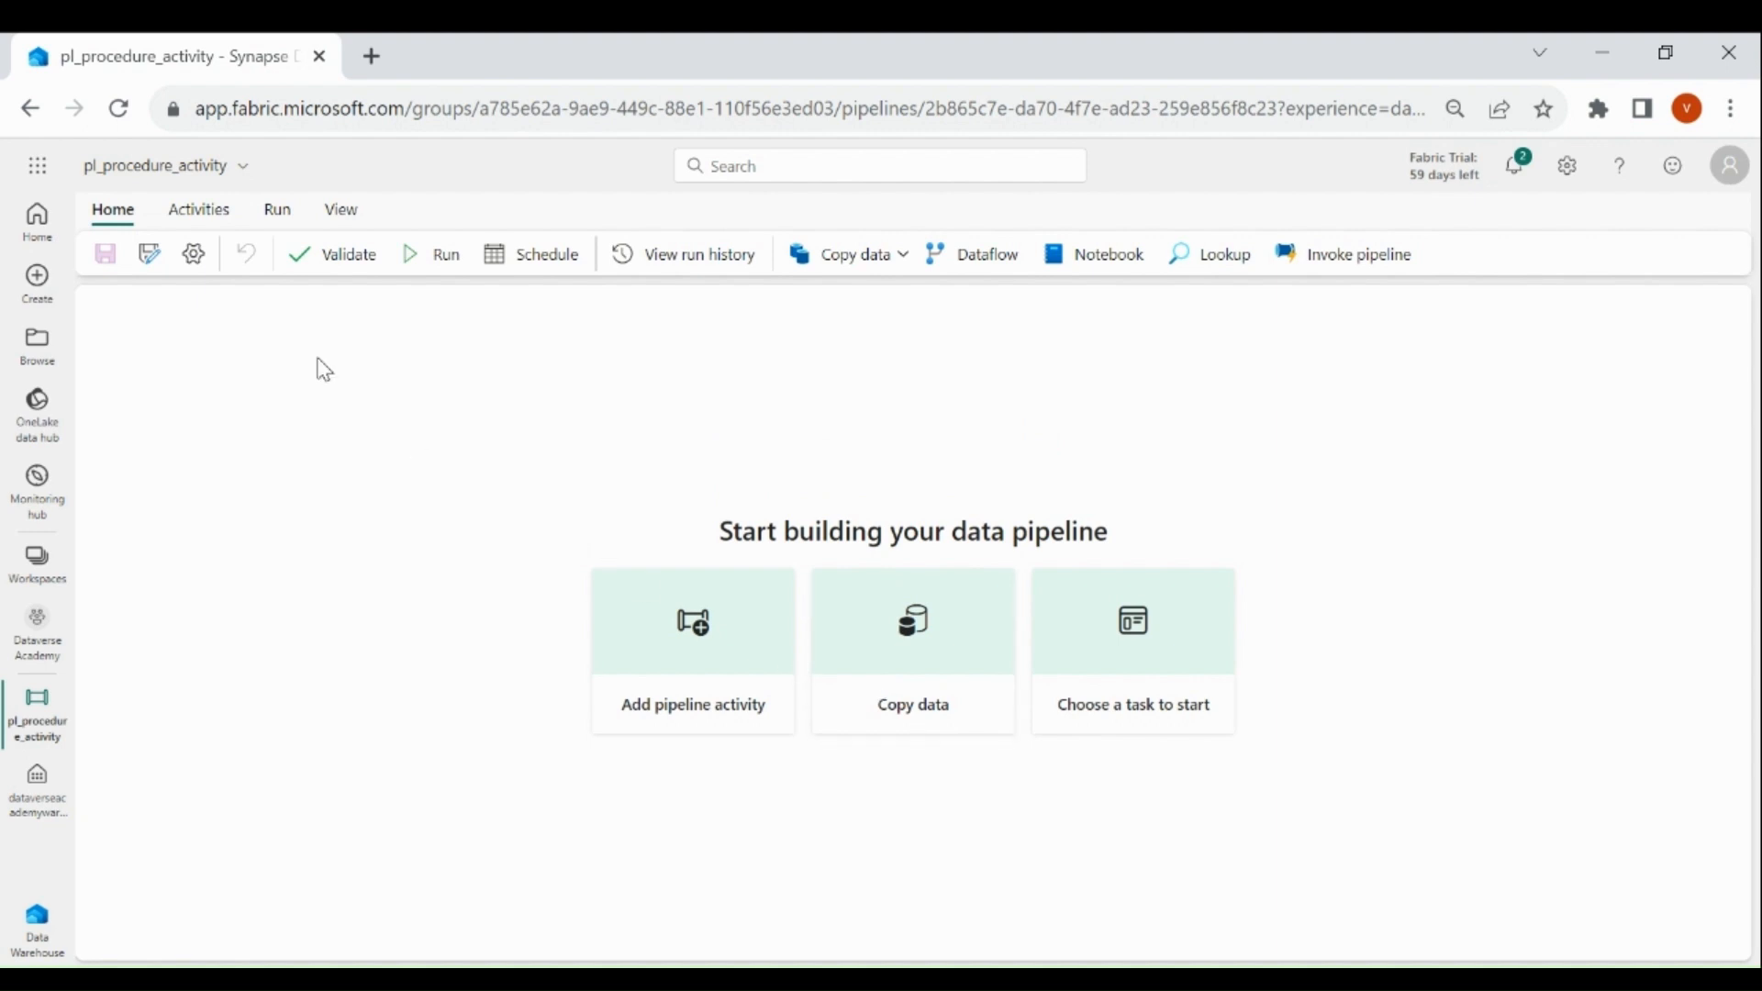
Add a Stored procedure activity named 'Stored procedure to drop table'.
click(198, 209)
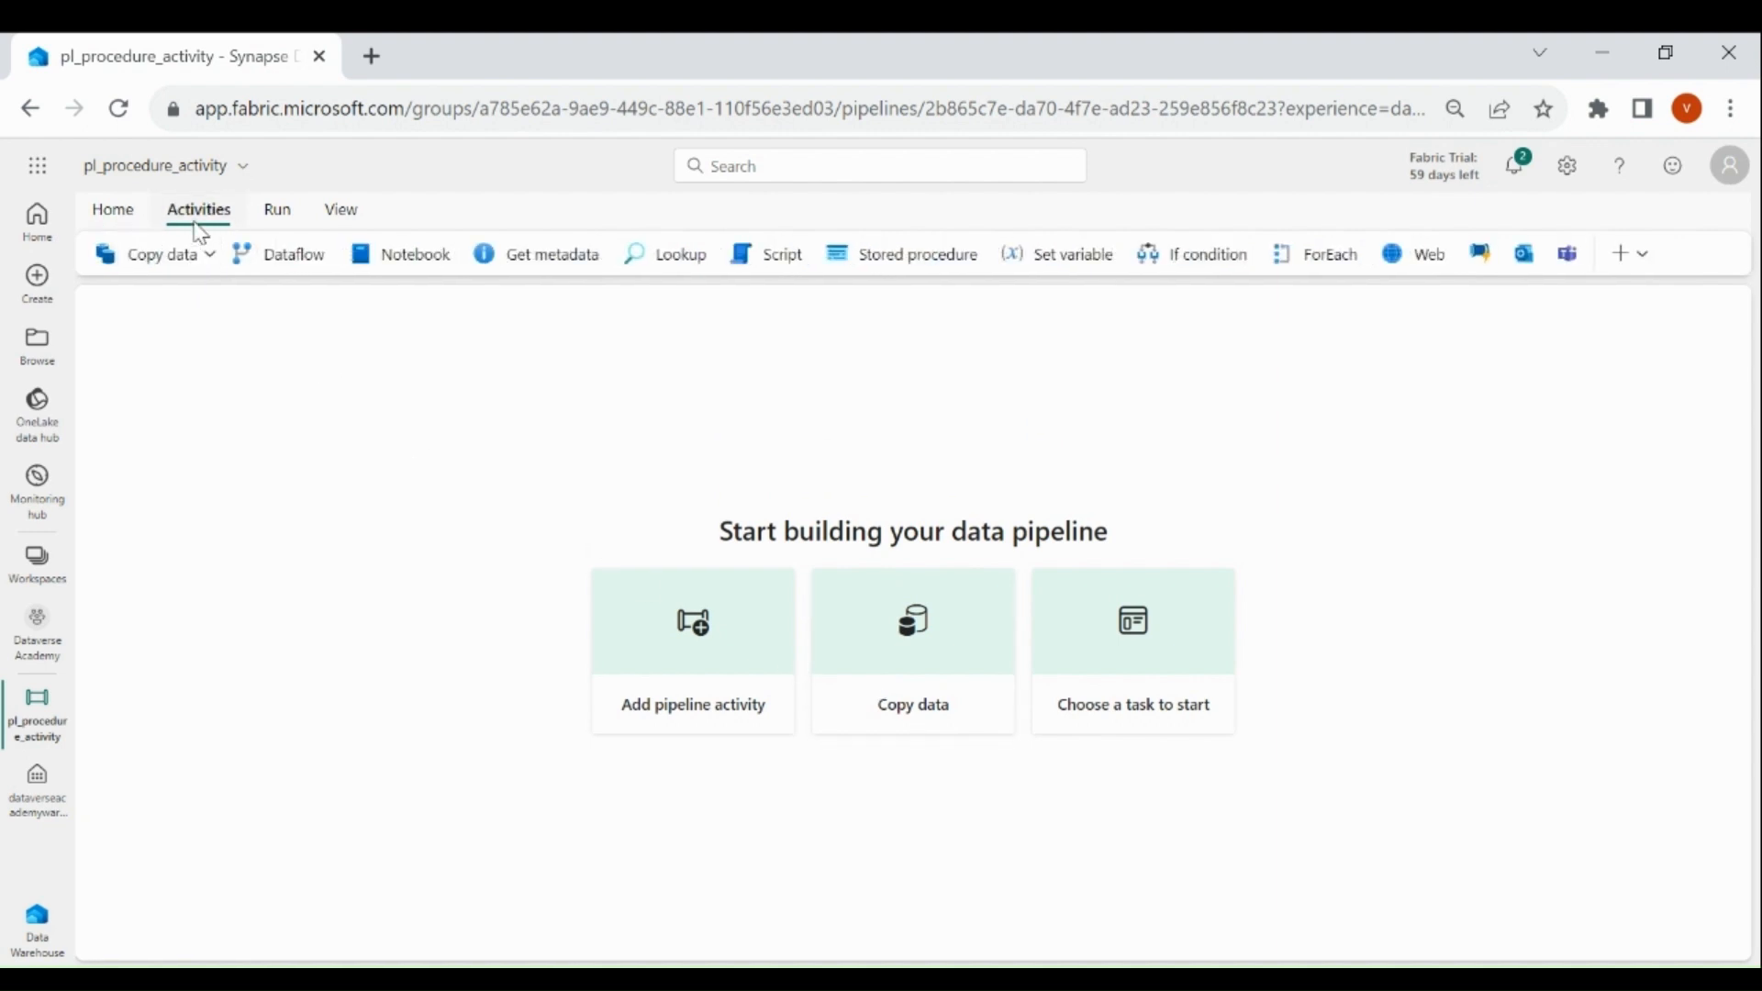
mouse_move(915, 253)
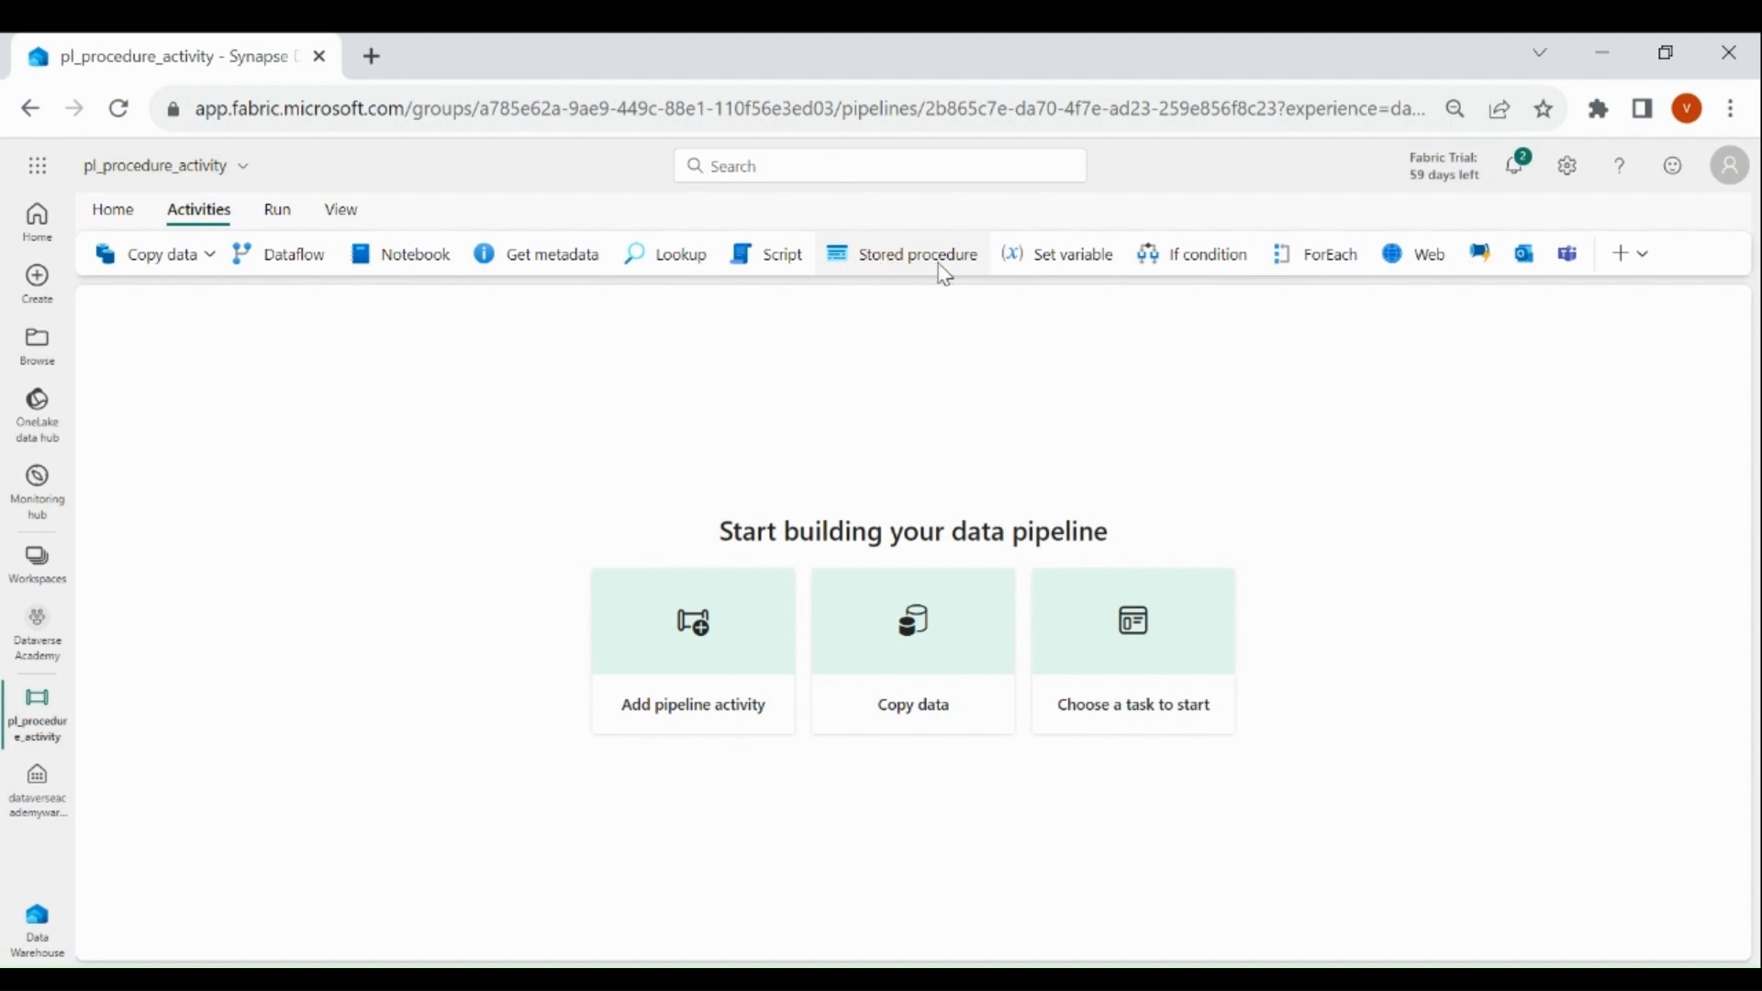
click(917, 254)
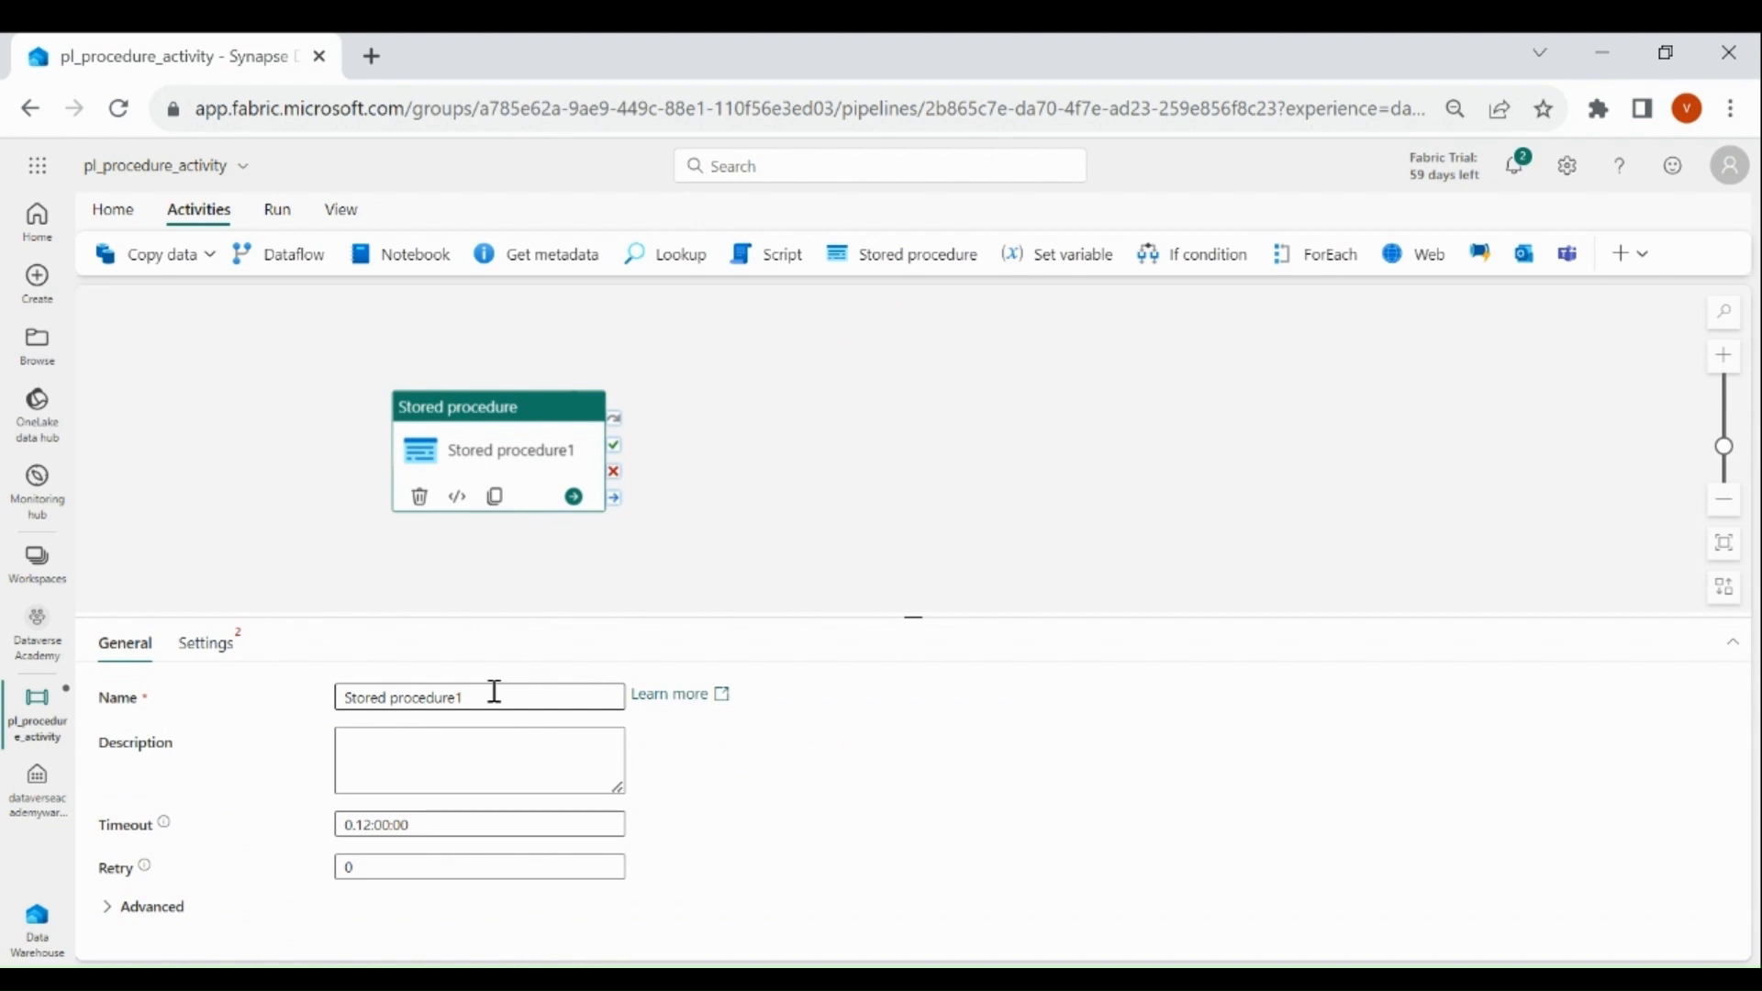
text(Stored procedure to drop table)
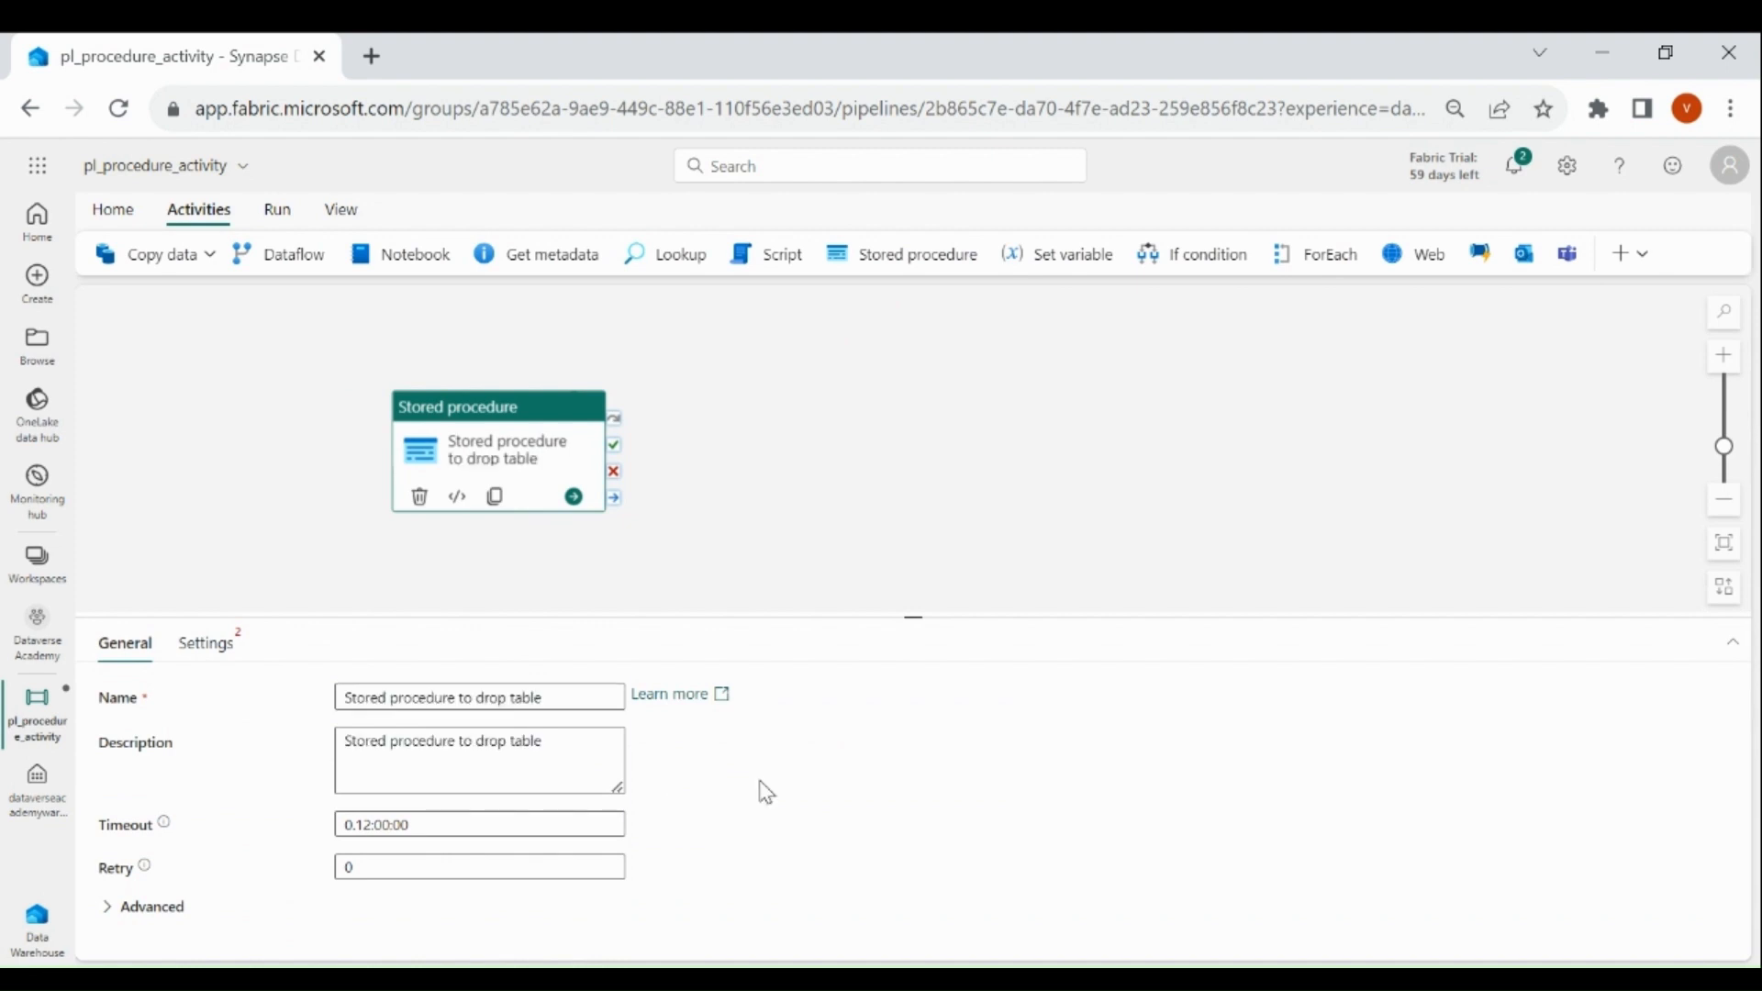
Point the activity at the workspace warehouse dataverseacademywarehouse and its [dbo].[sp_create_table] procedure.
click(203, 642)
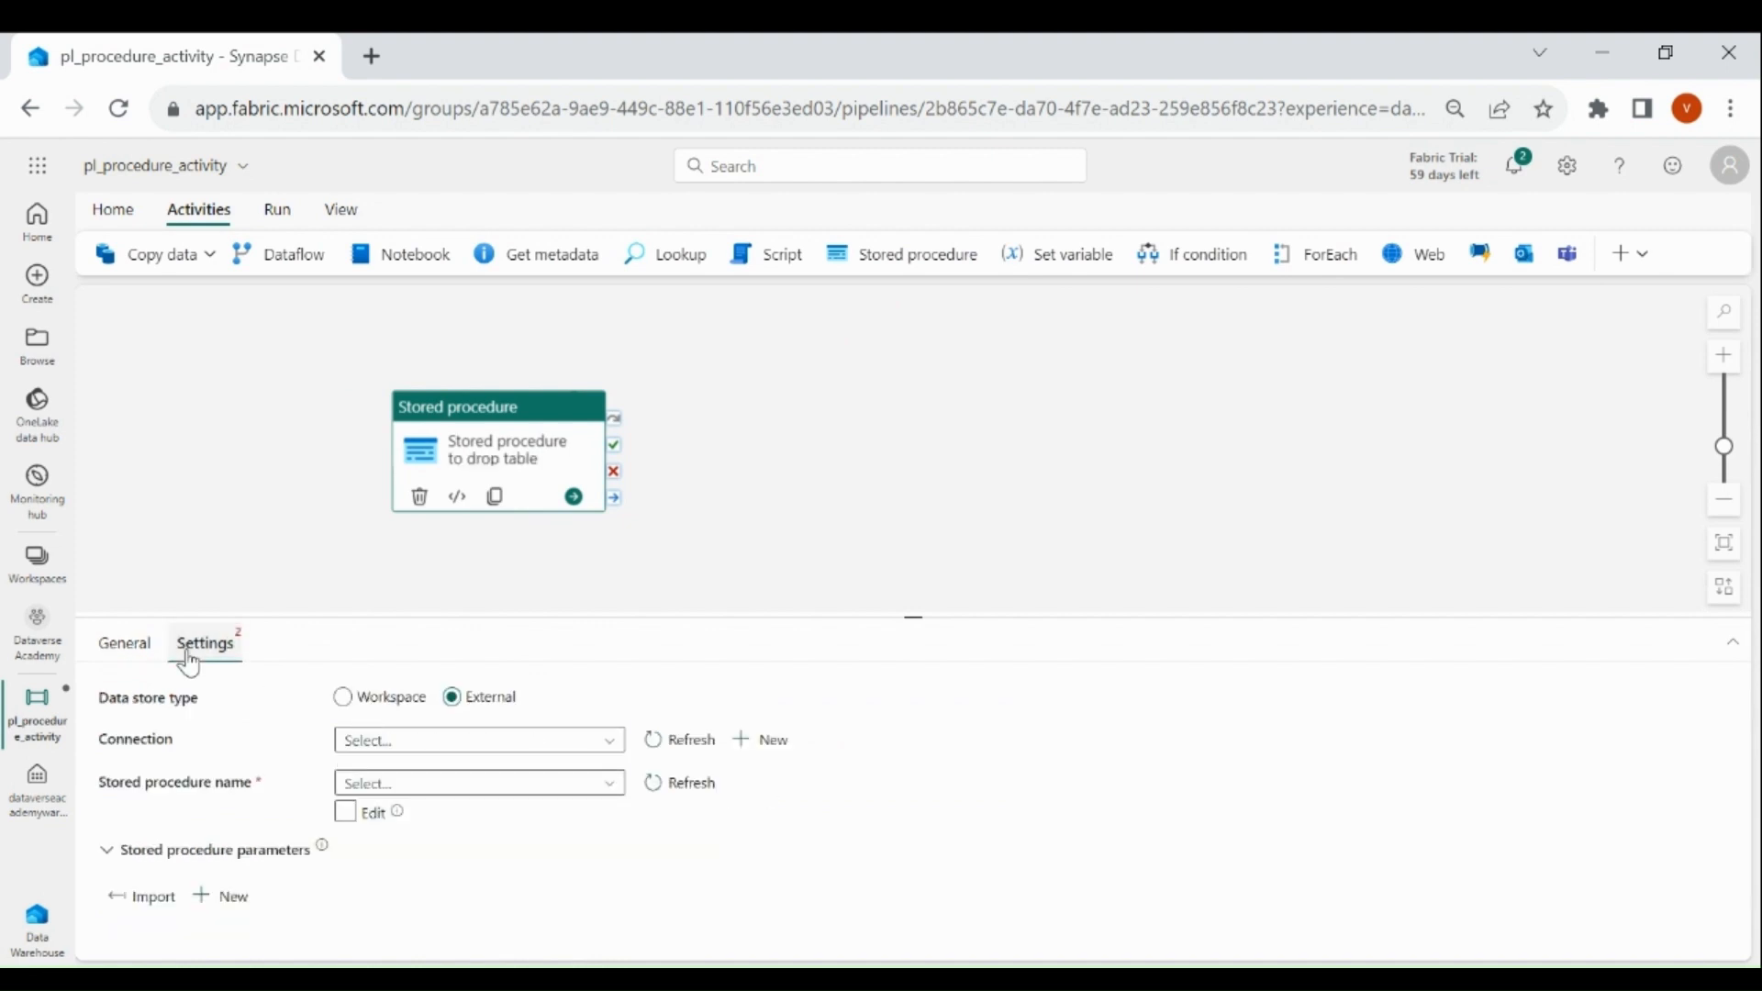
click(343, 697)
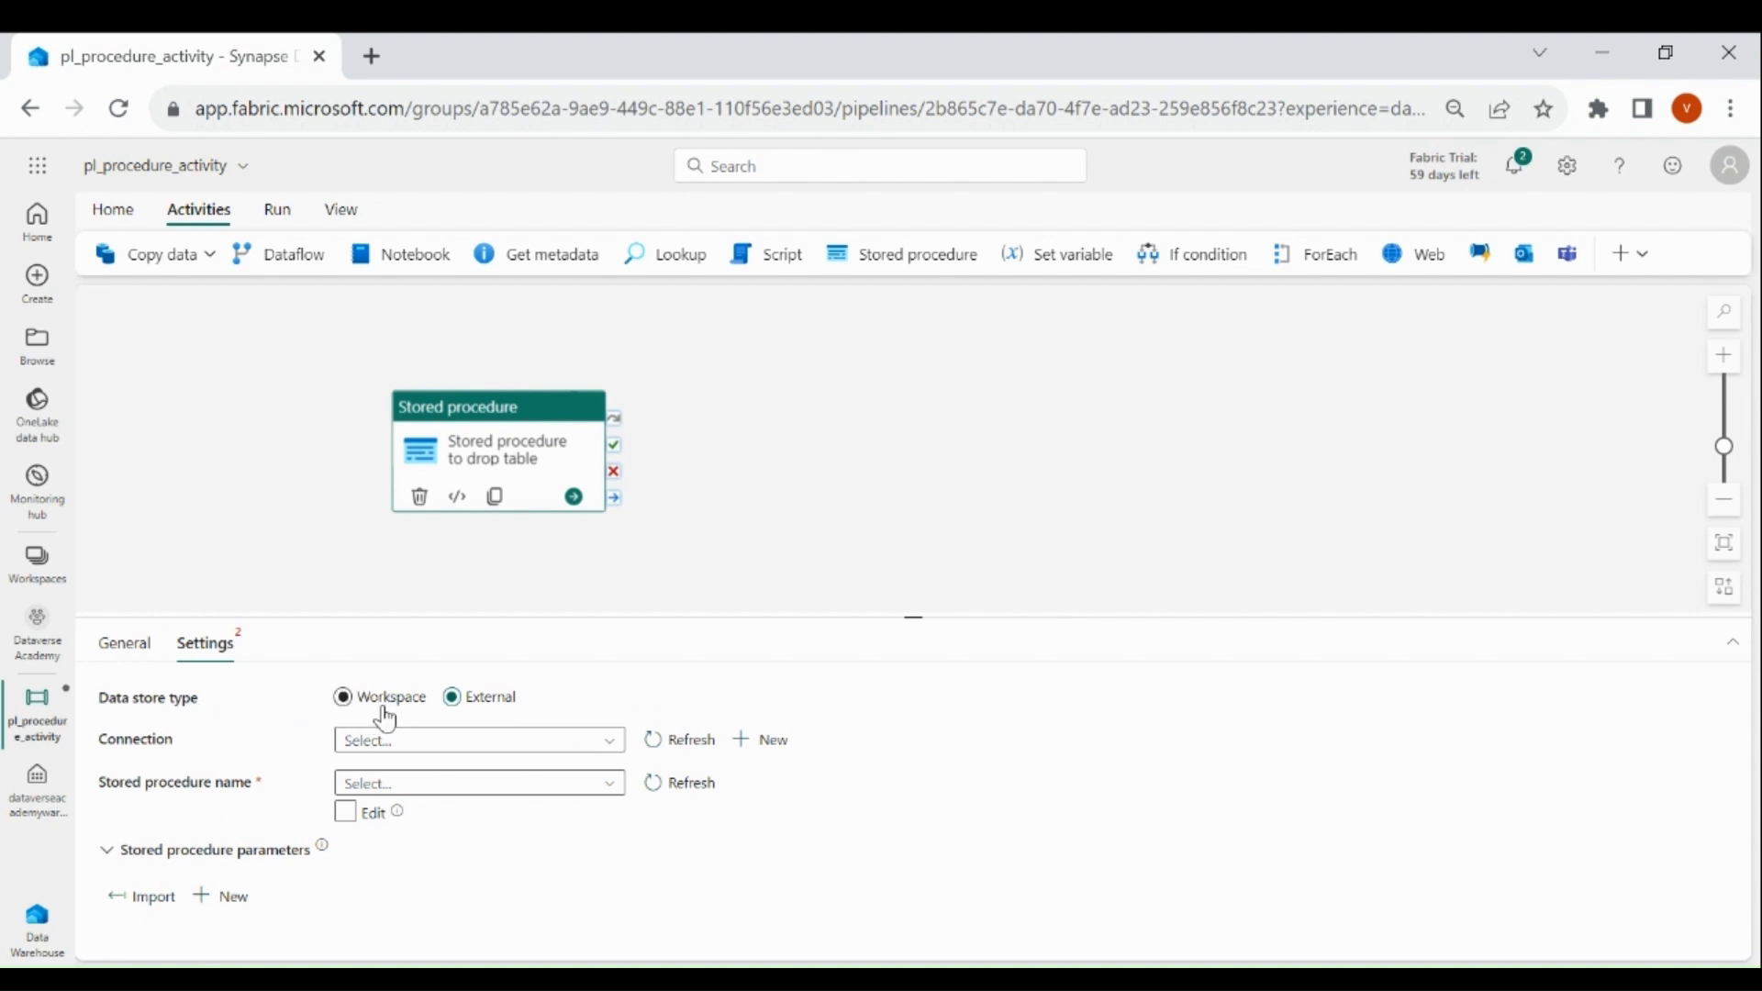
click(343, 697)
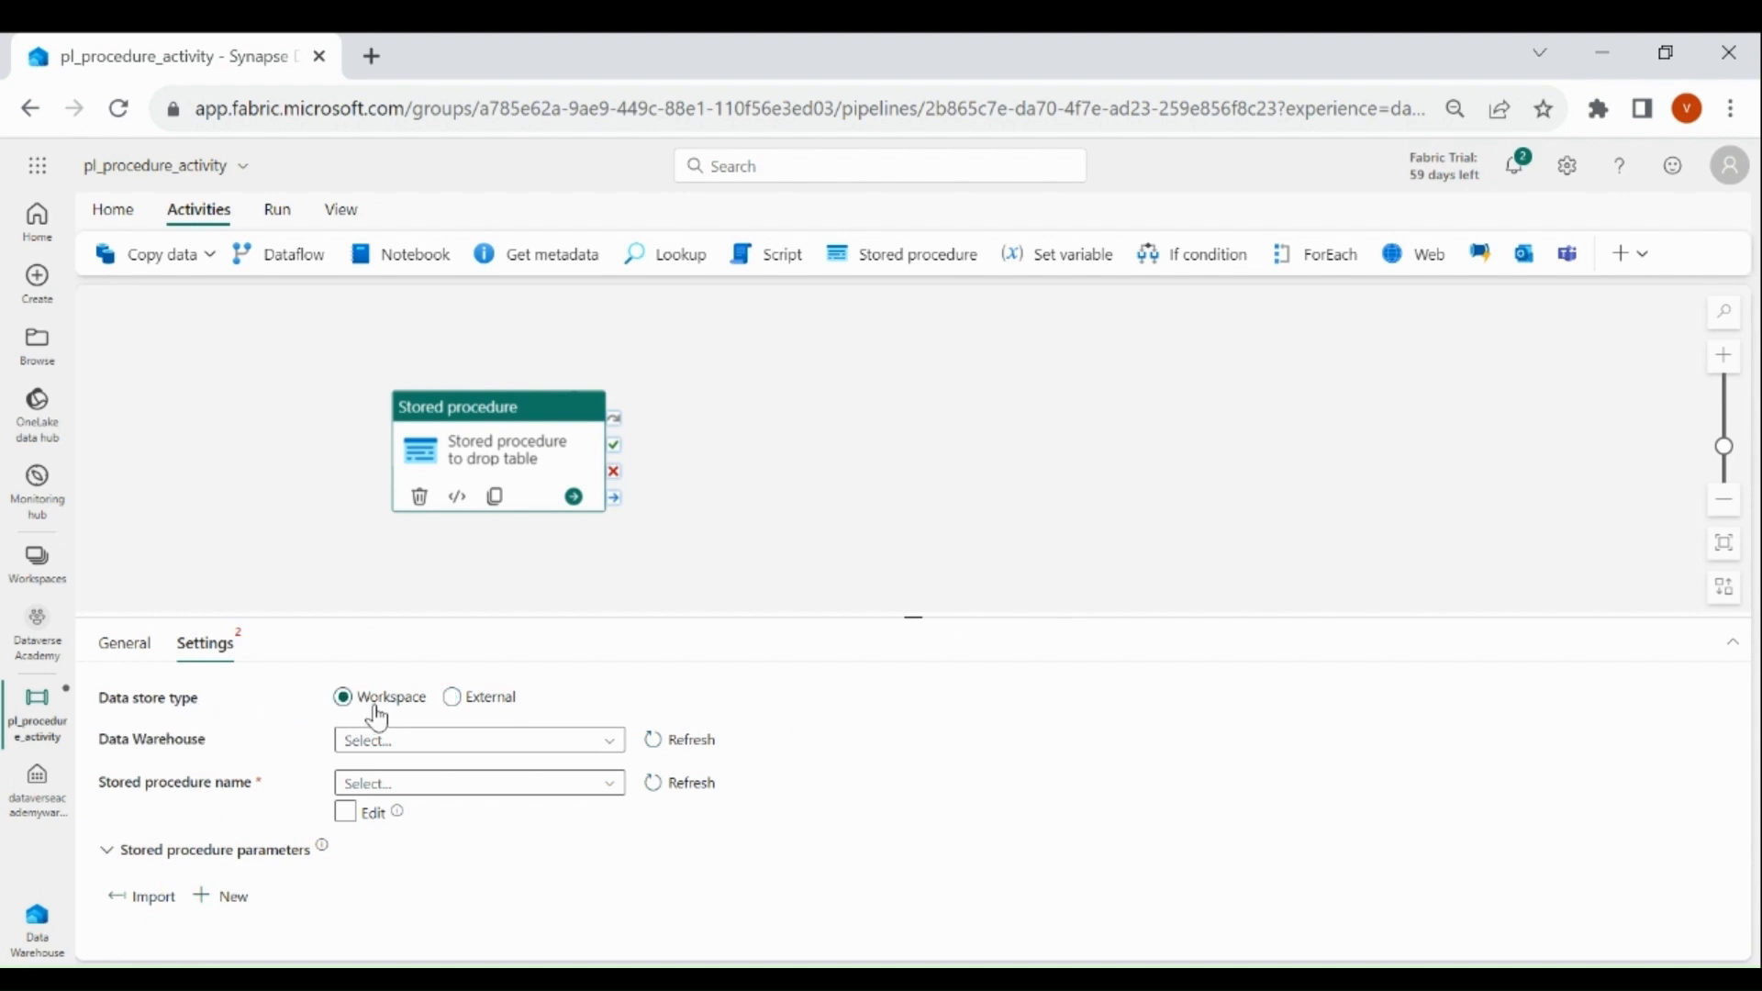
click(477, 739)
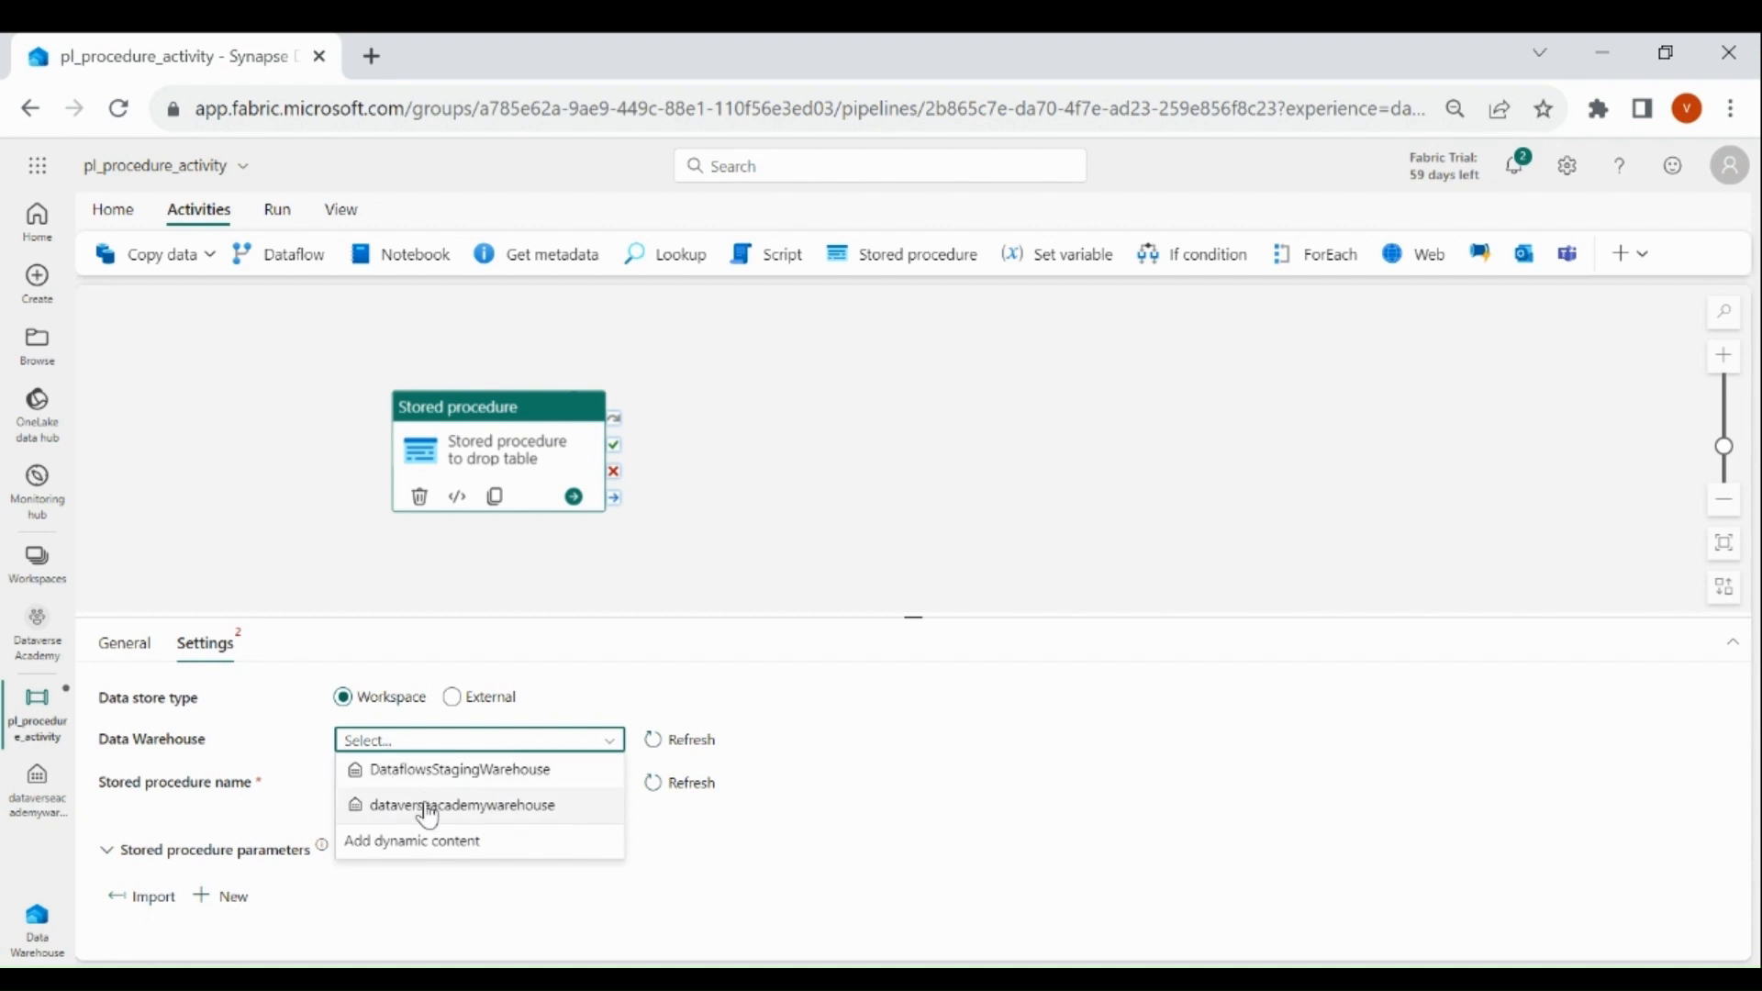
click(463, 803)
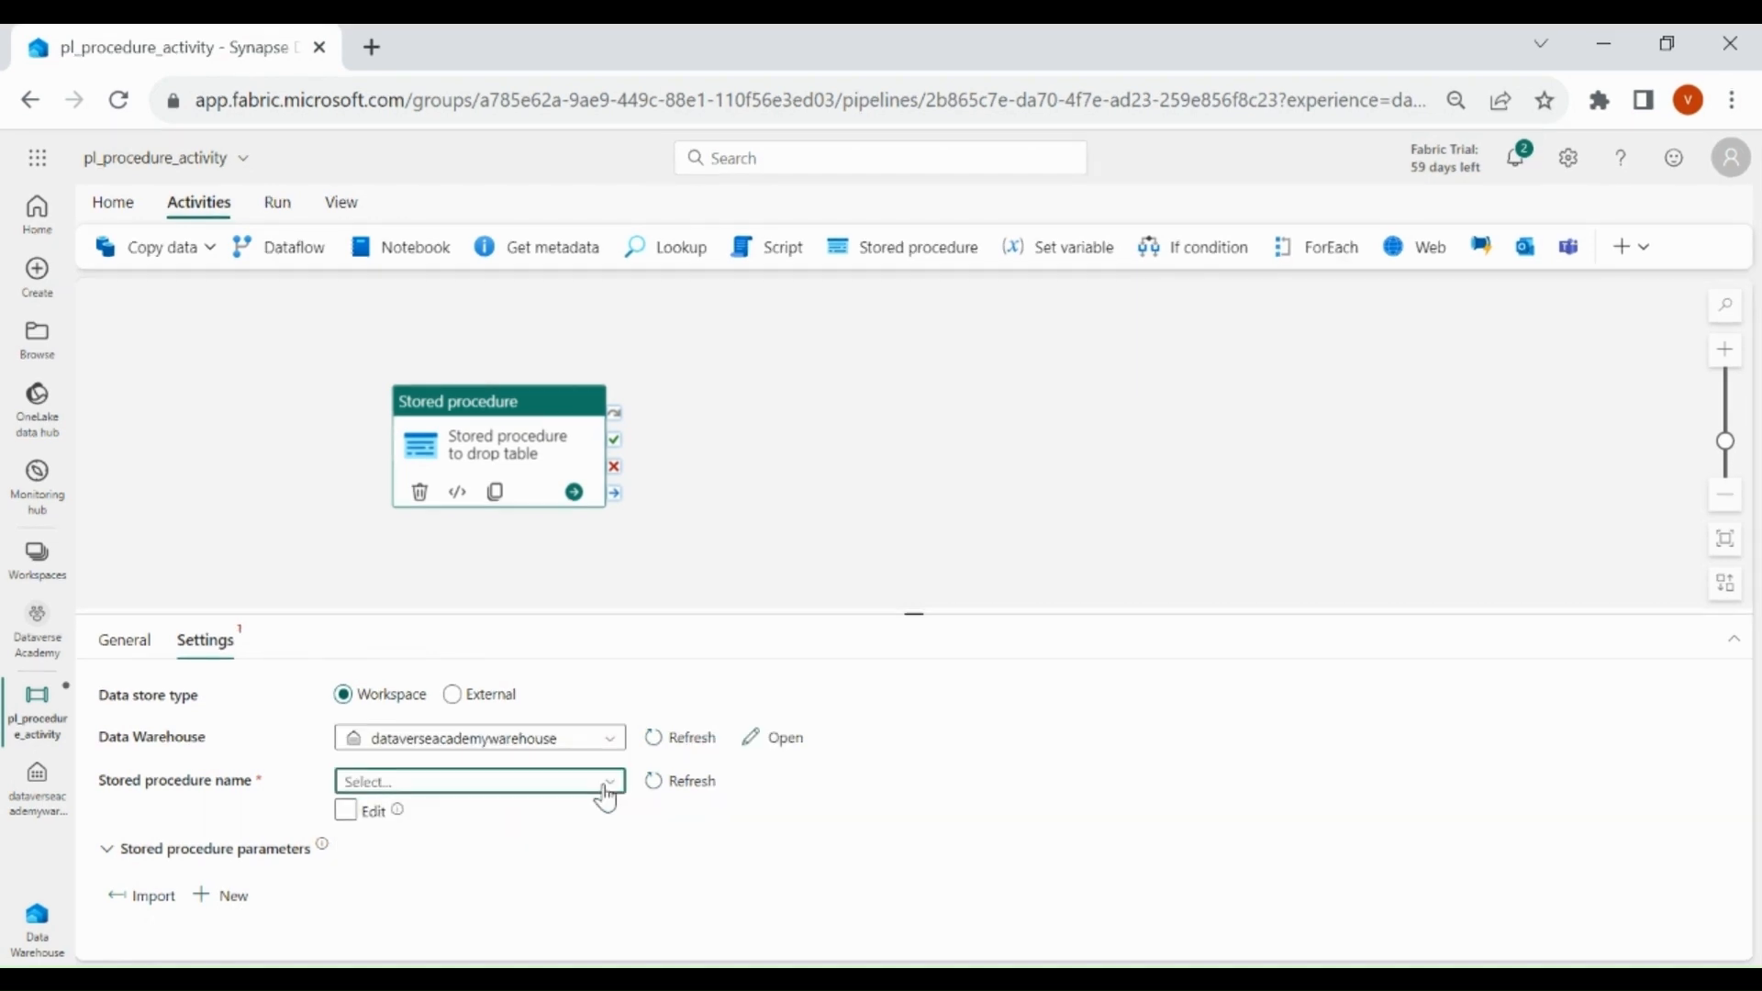
click(607, 782)
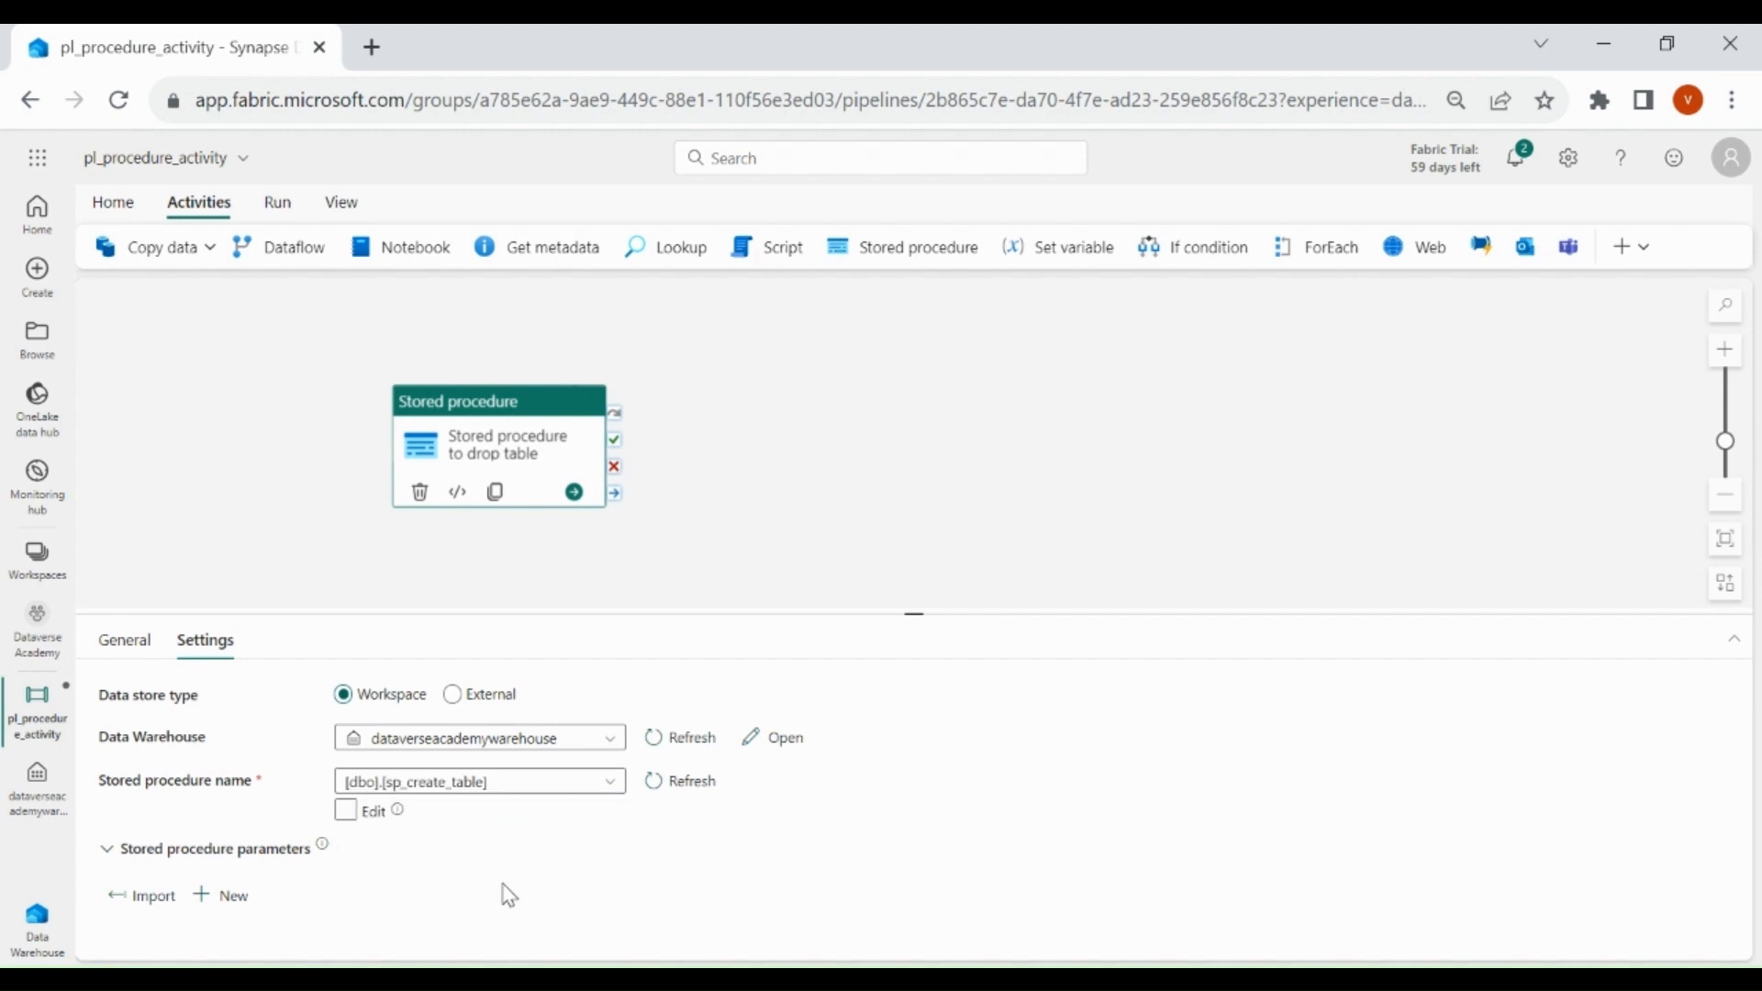
mouse_move(242, 863)
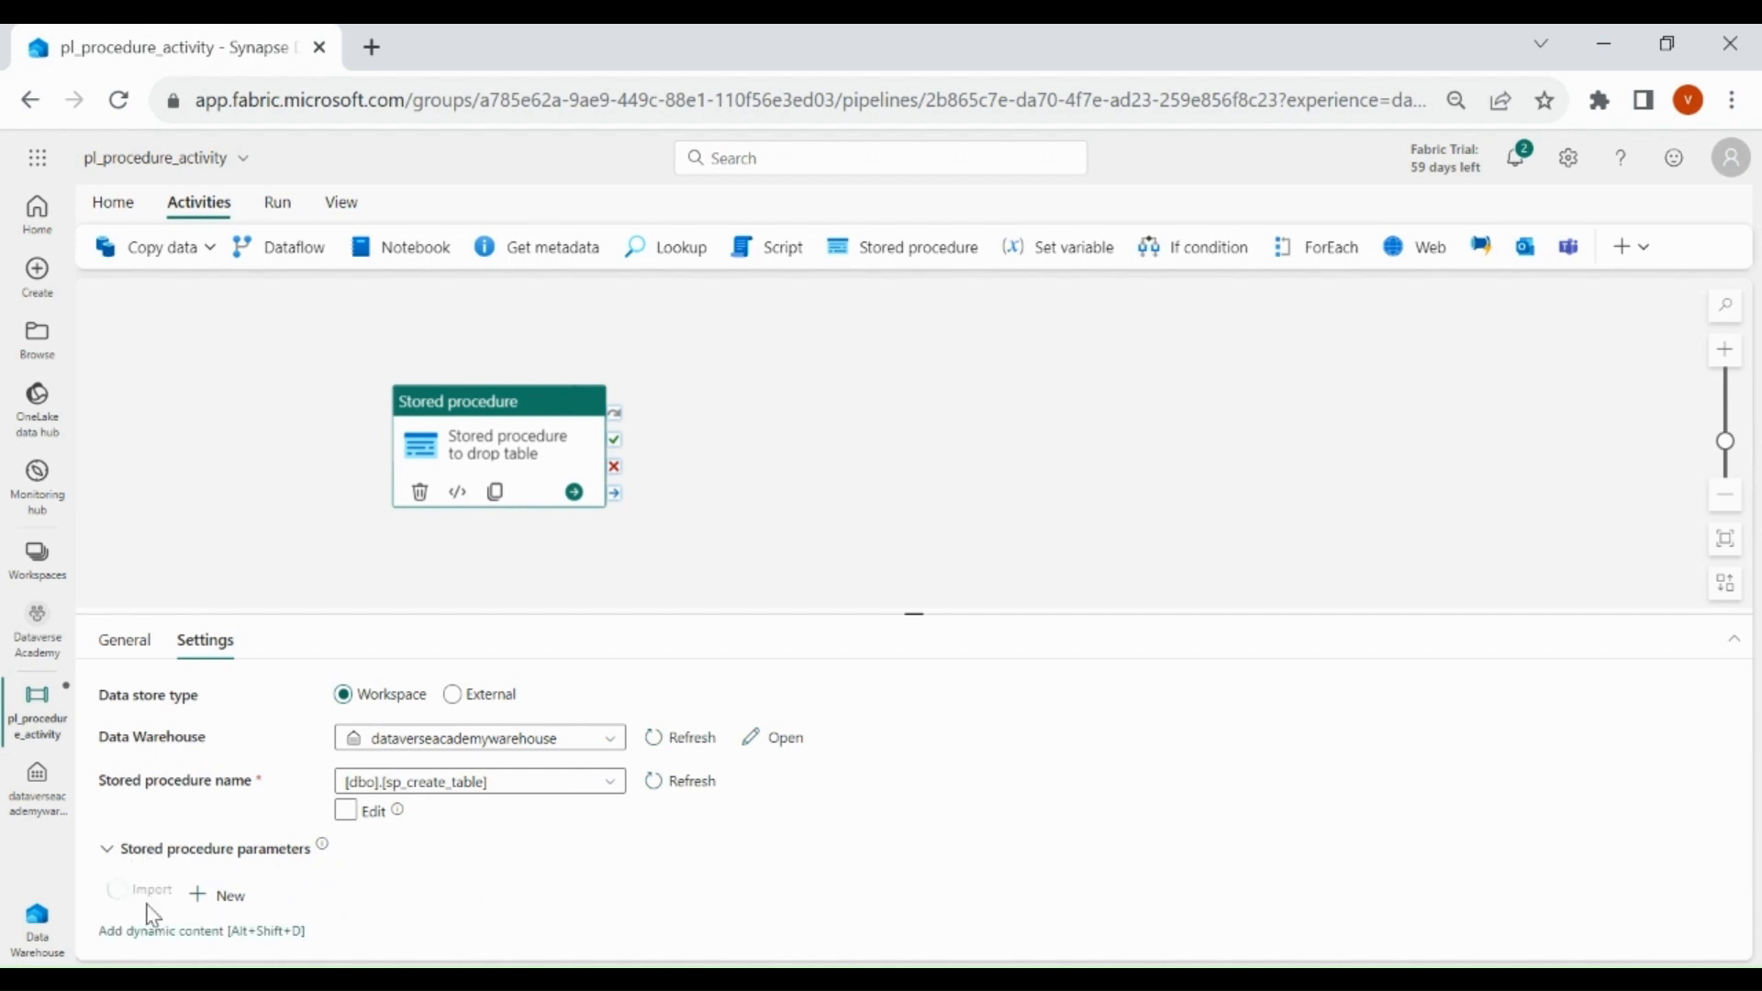
Set schema_name to dbo and table_name to dummy1 in the procedure parameters.
click(152, 888)
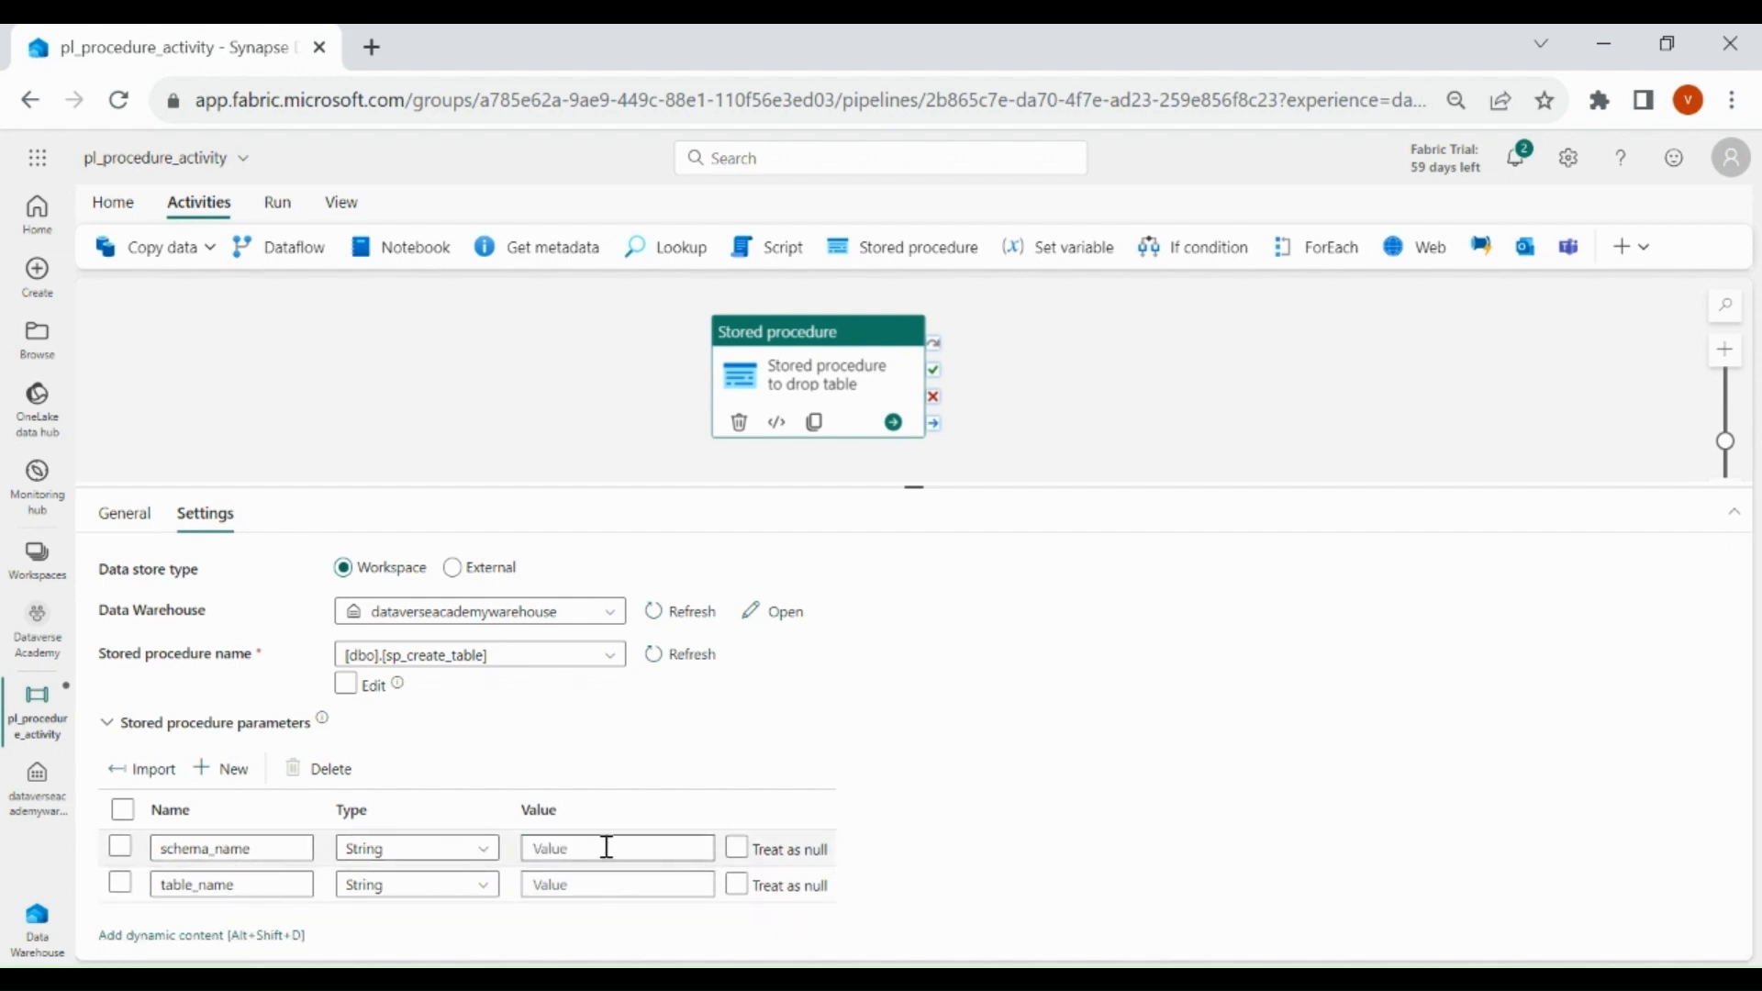
text(dbo)
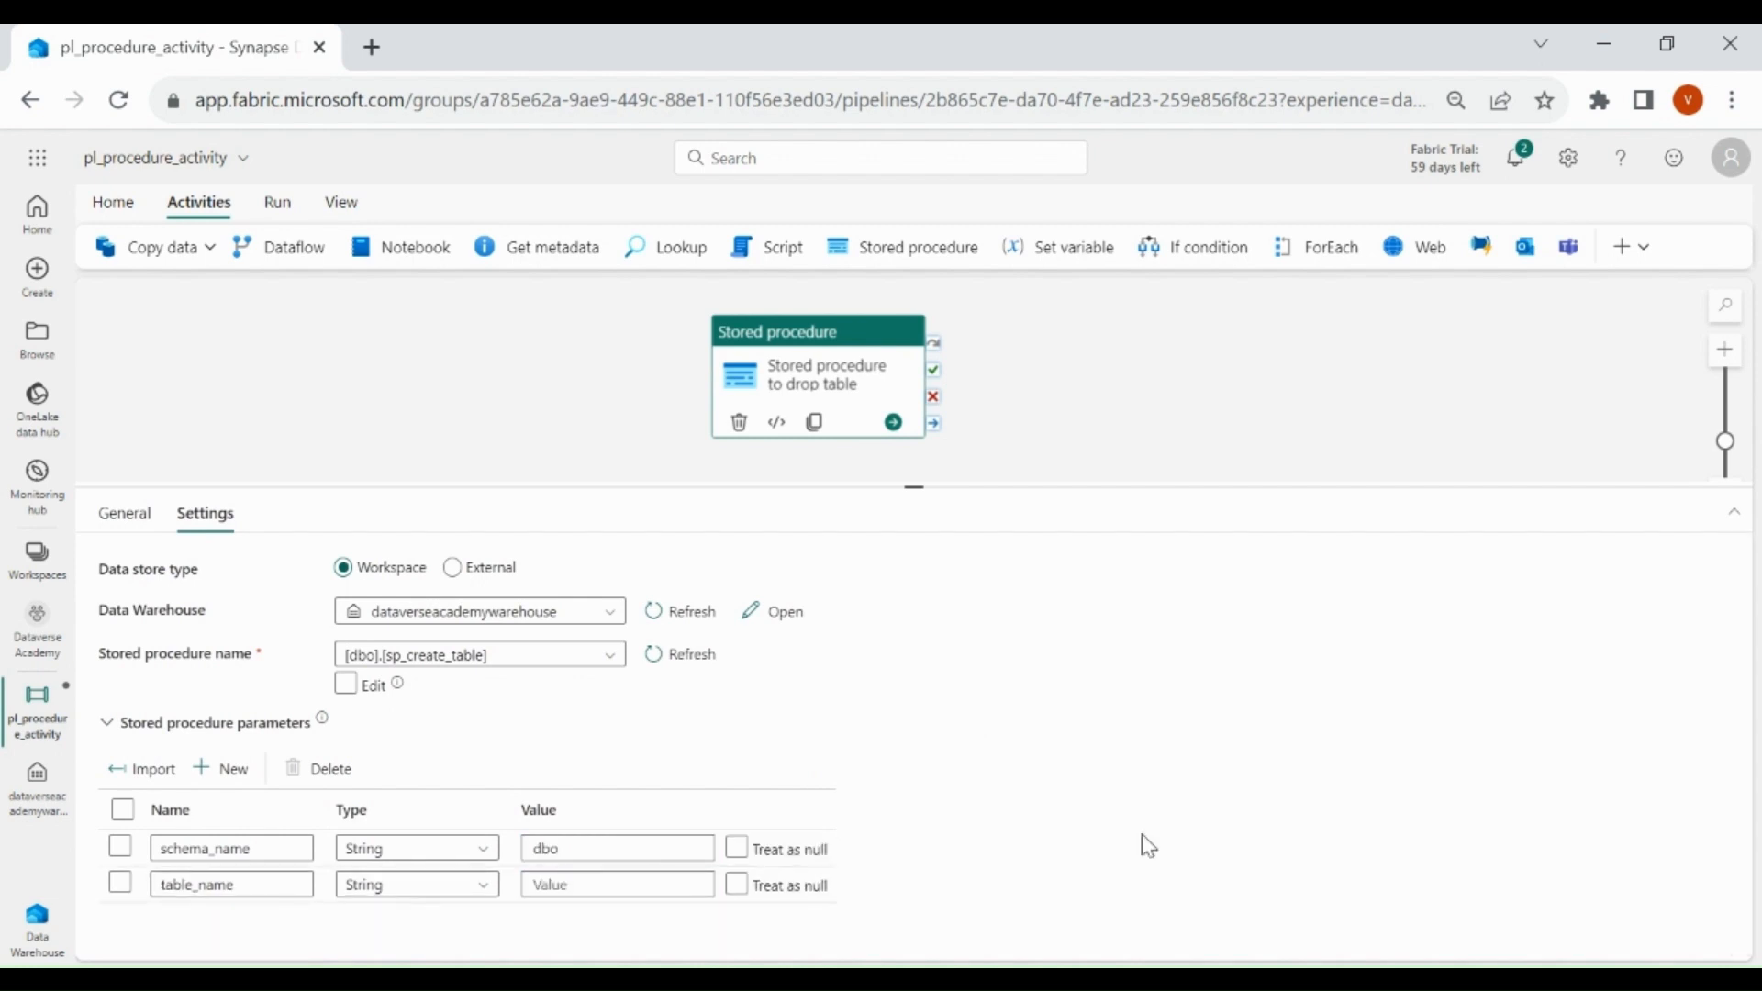
click(617, 885)
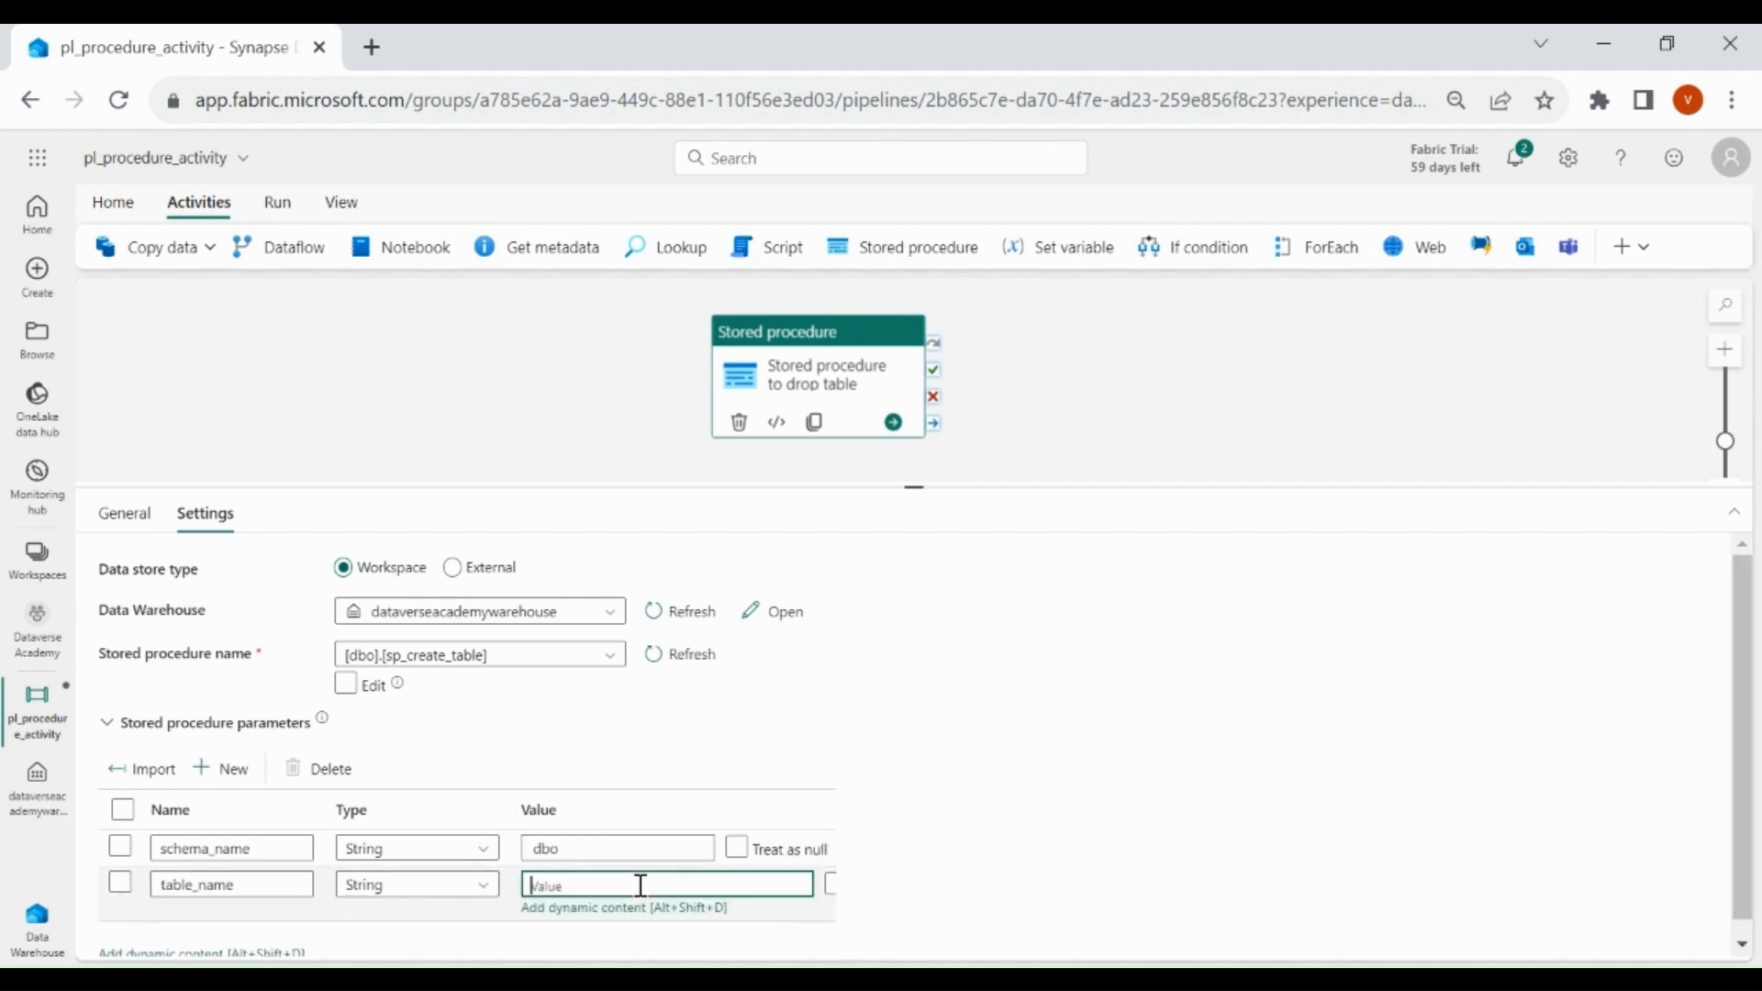
text(dummy1)
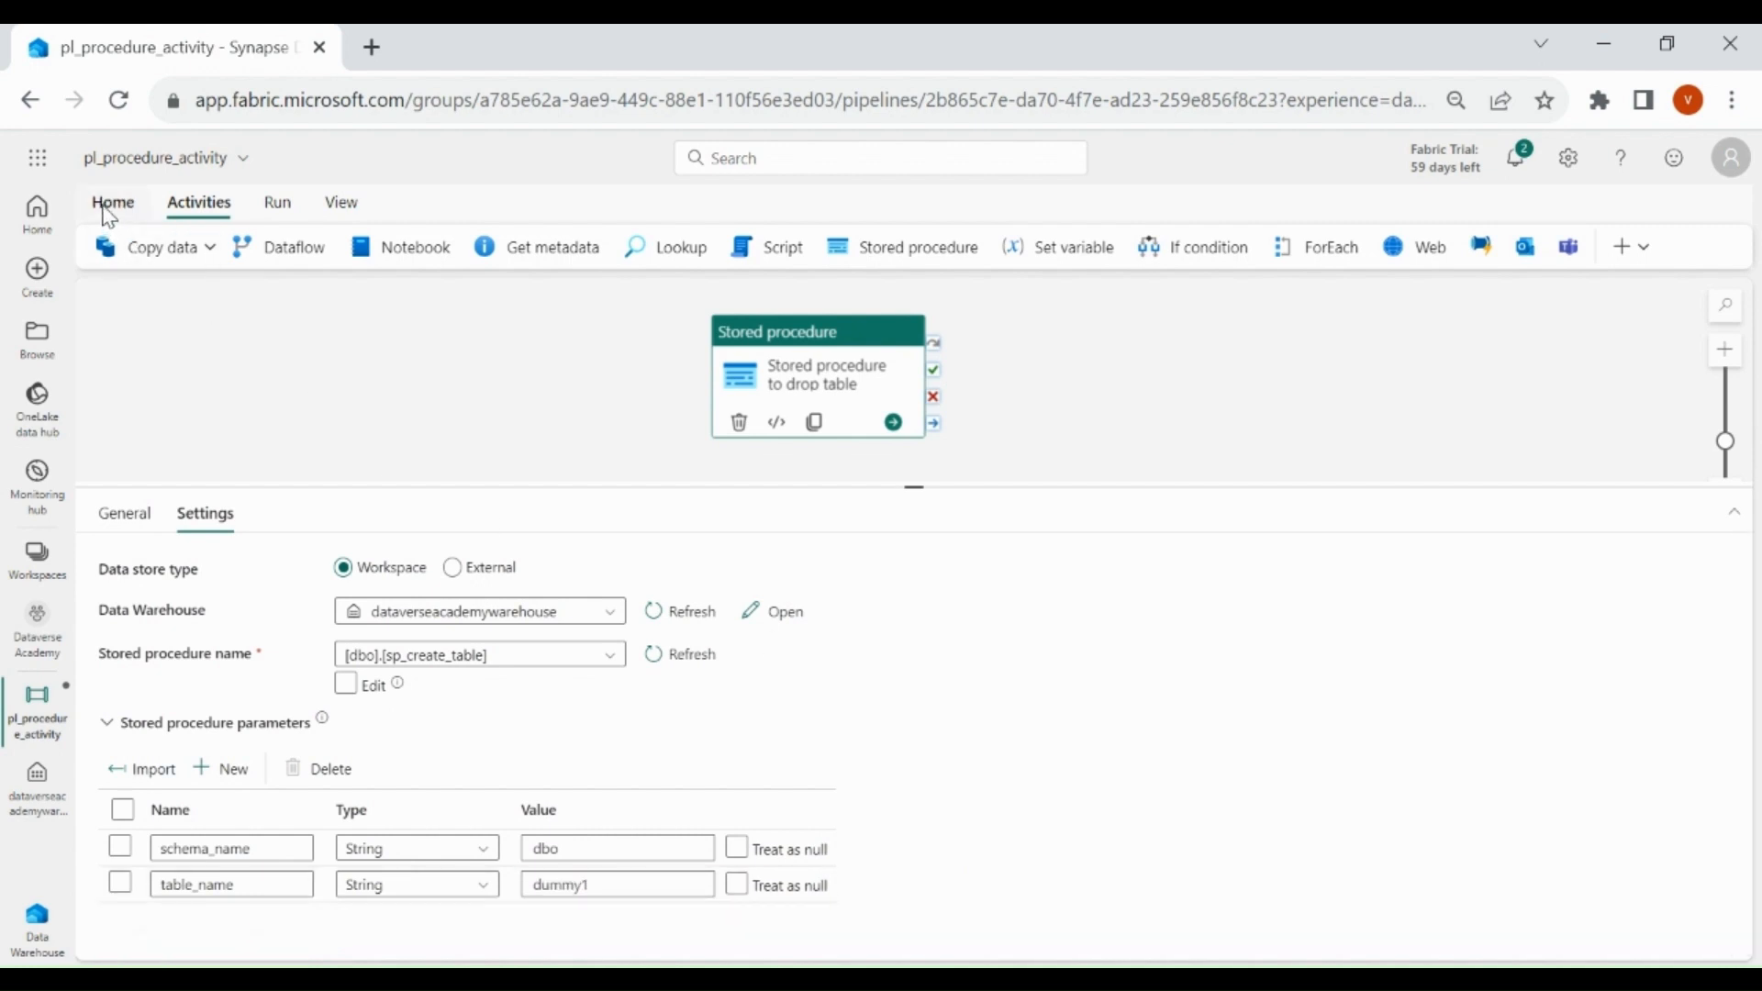
Save and run the pipeline until it reports Succeeded, then return to the warehouse.
click(348, 246)
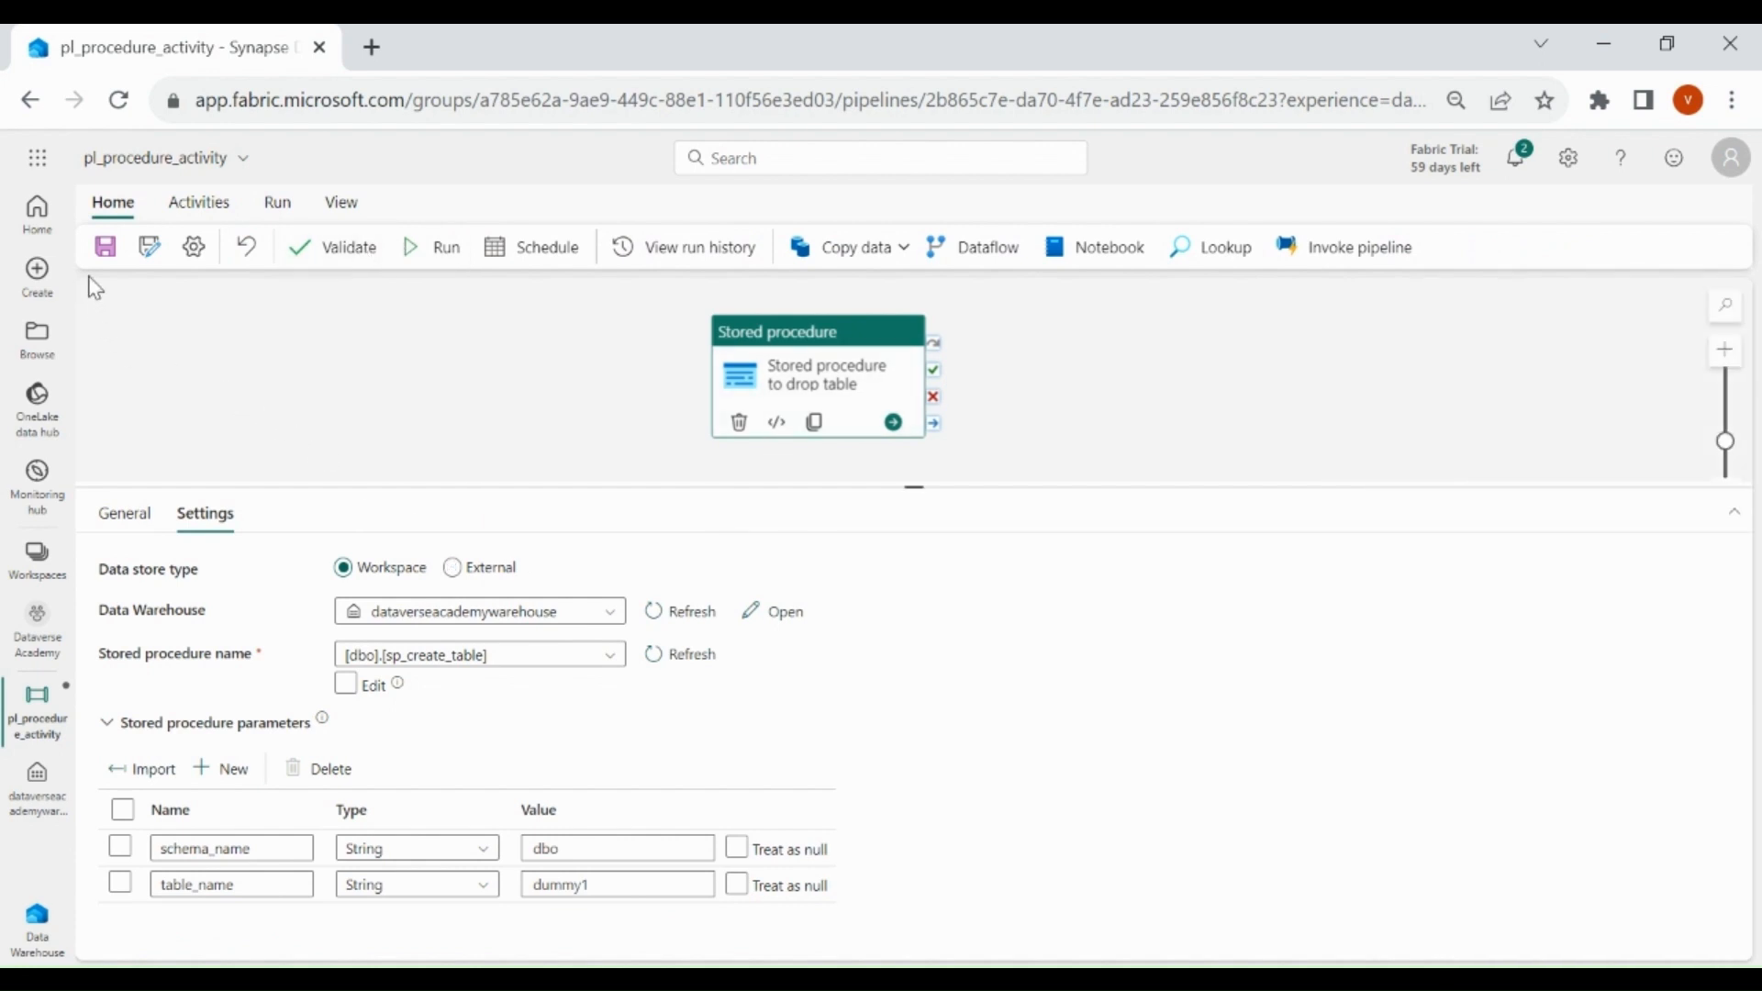
click(106, 246)
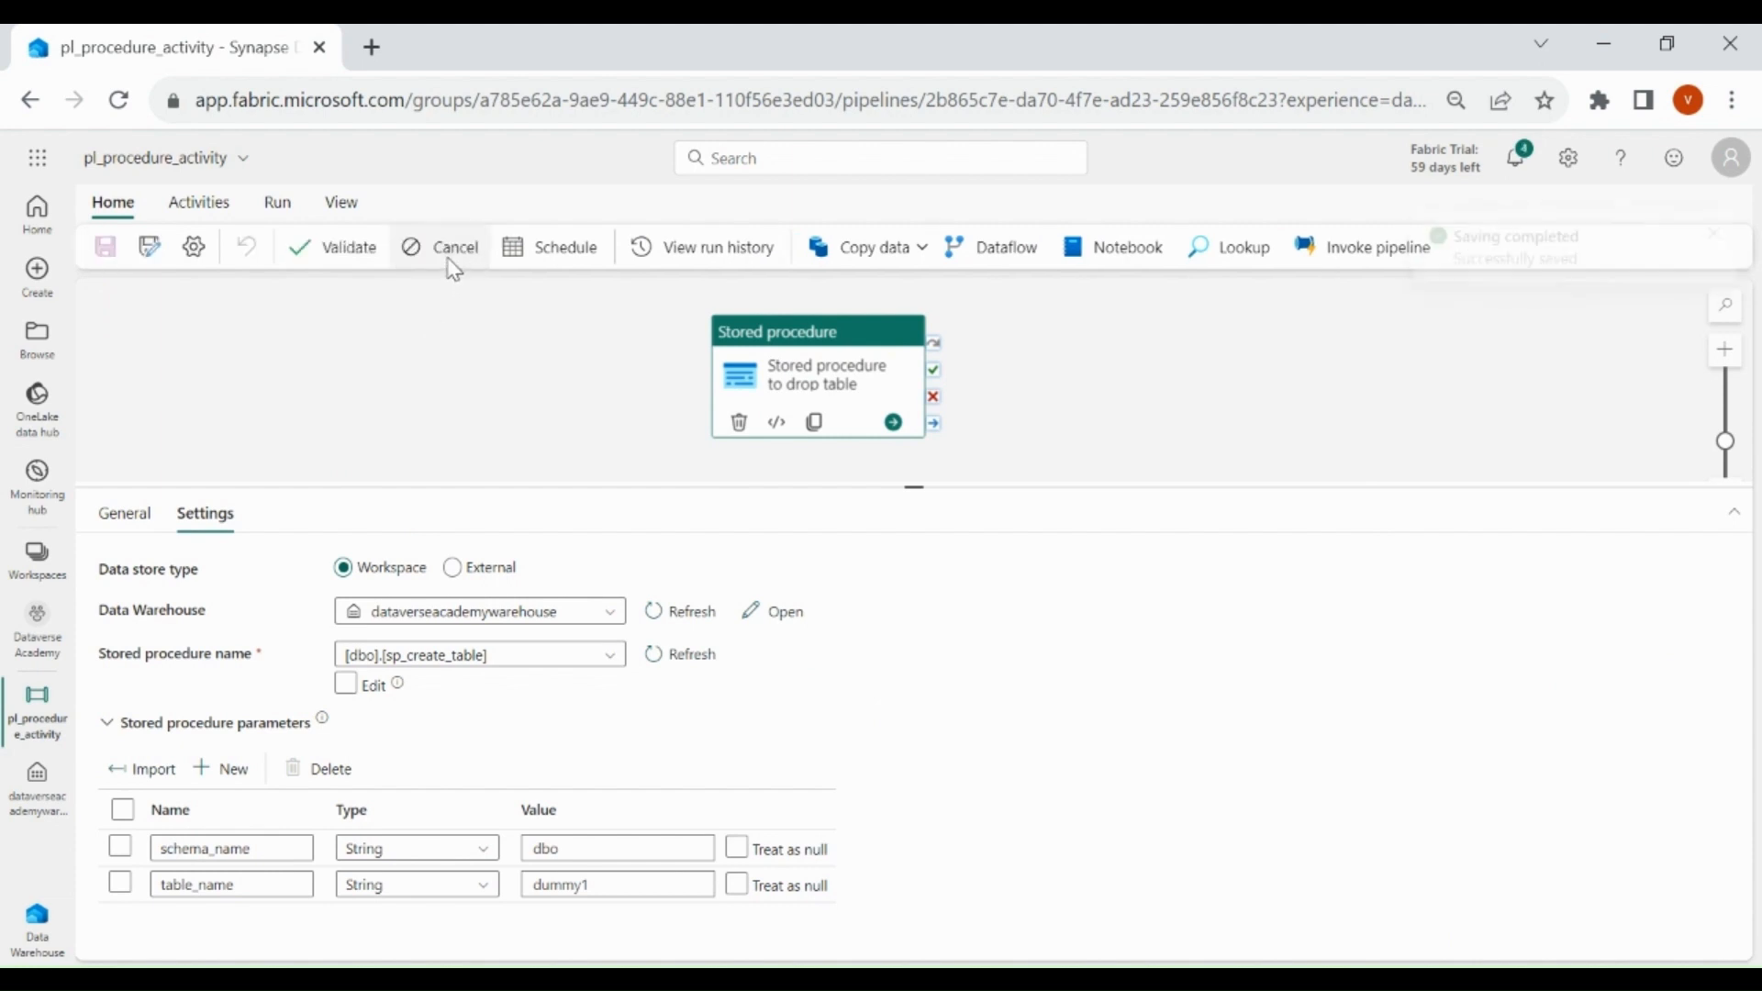
click(446, 246)
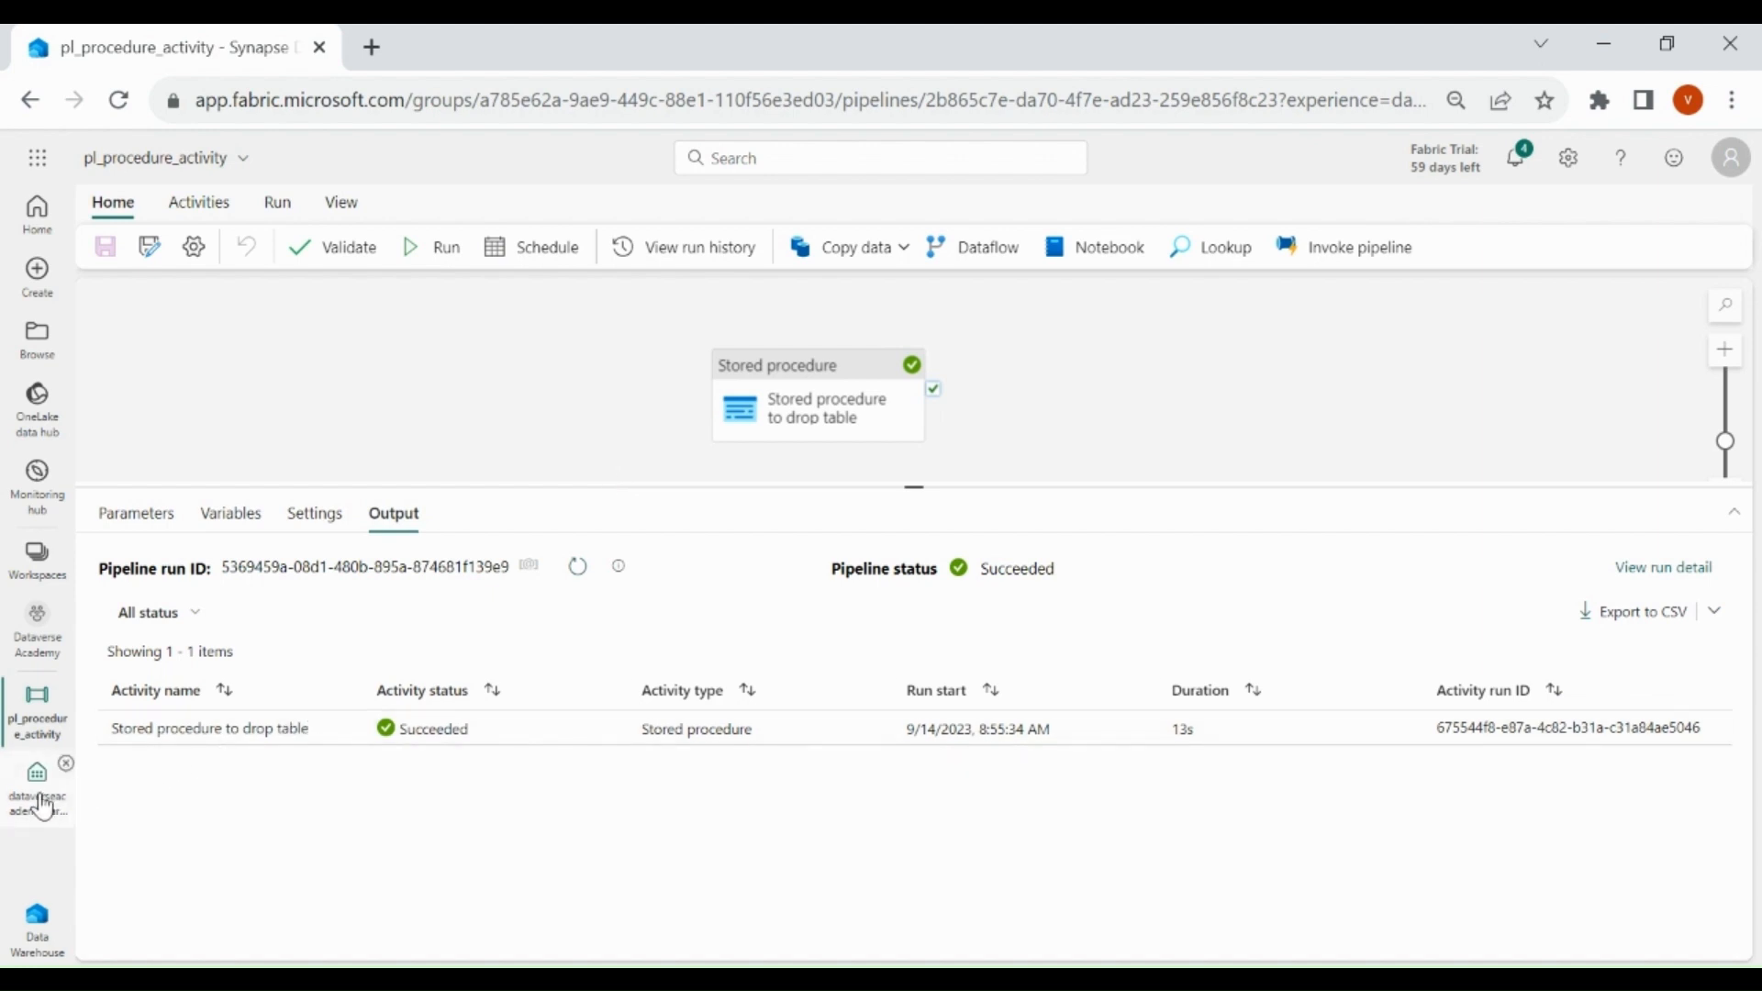
click(37, 787)
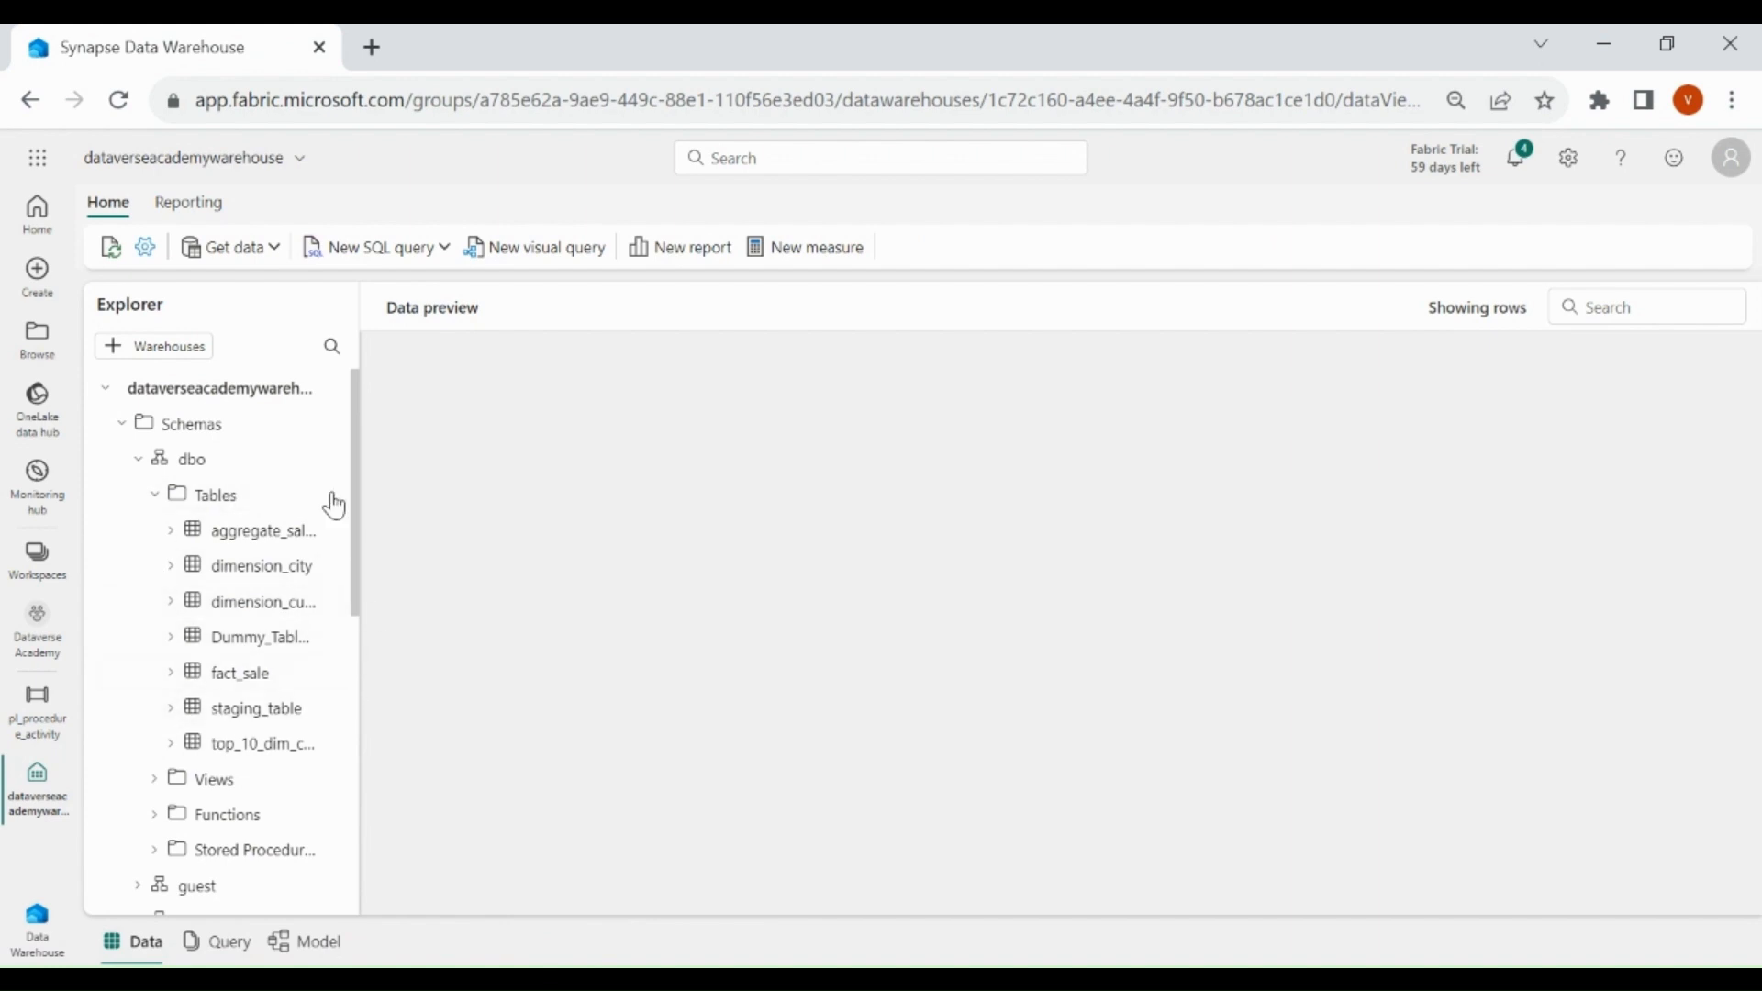
mouse_move(424, 693)
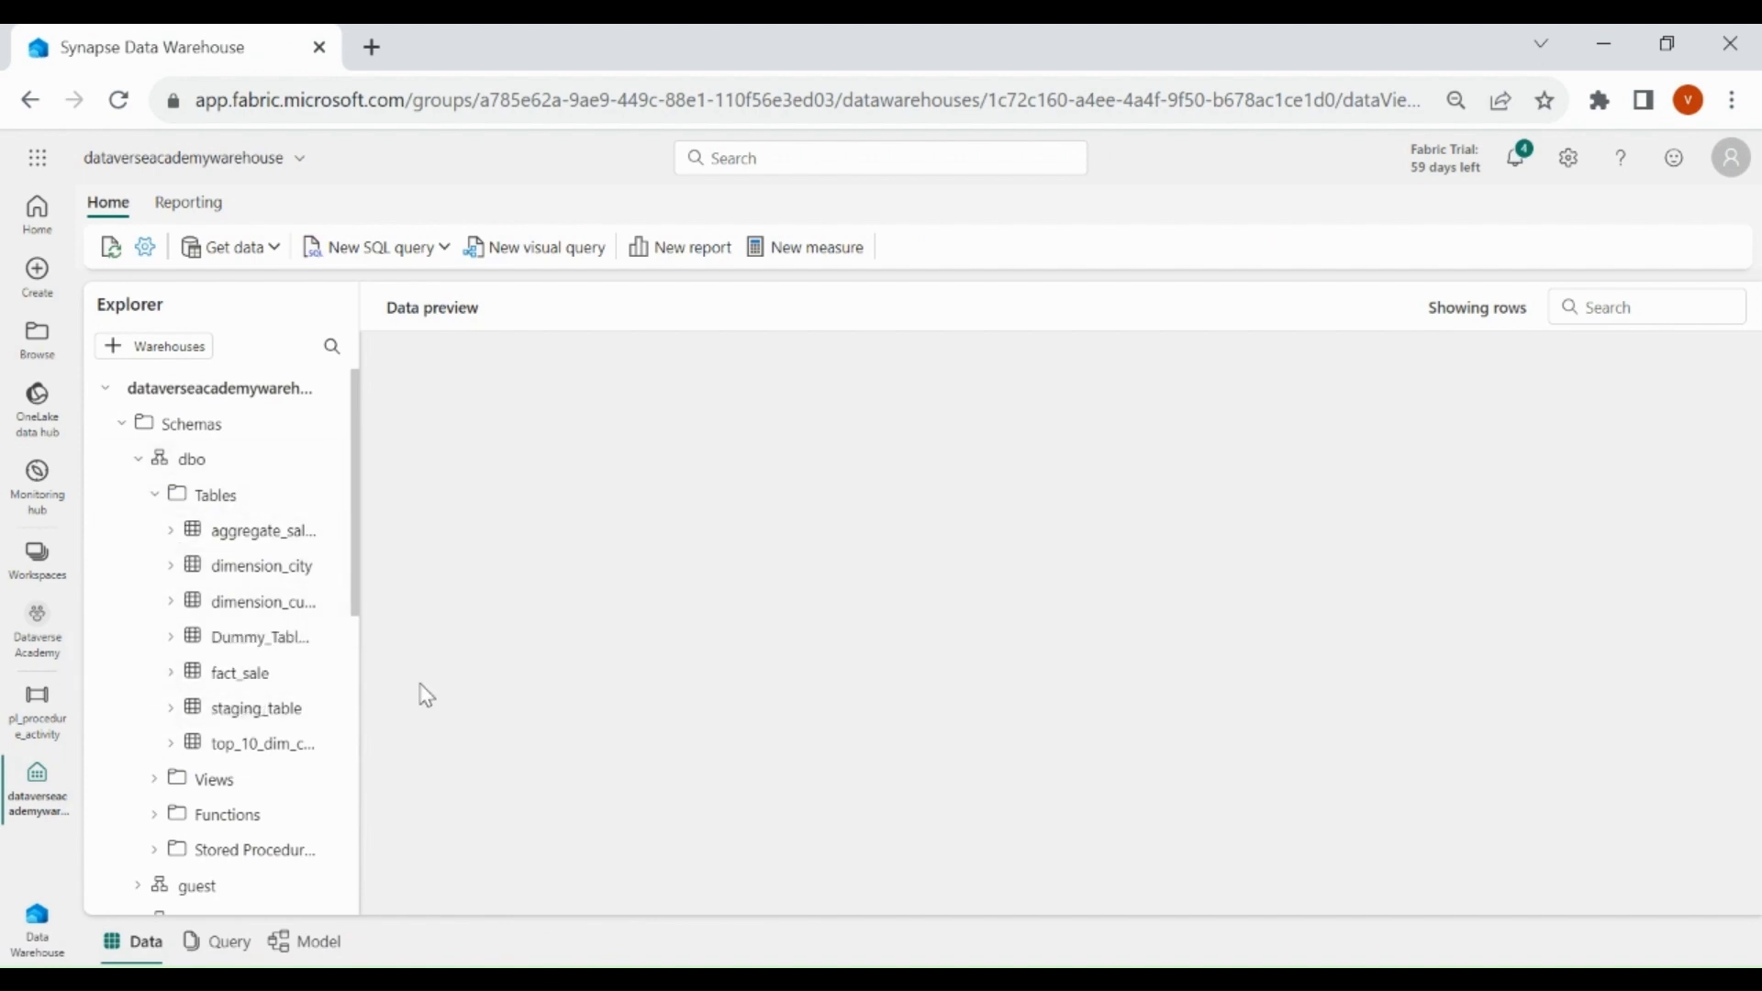